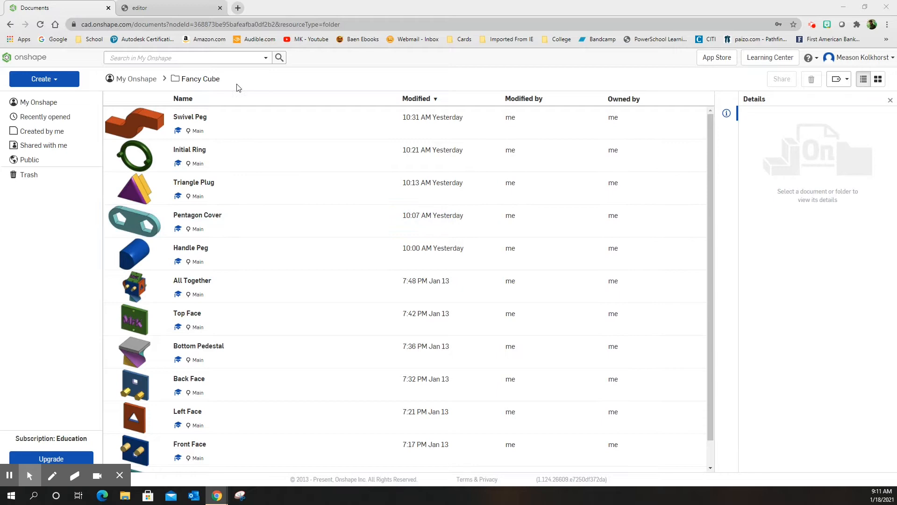
Create a new document called 'glasses', opening its empty Part Studio
click(41, 79)
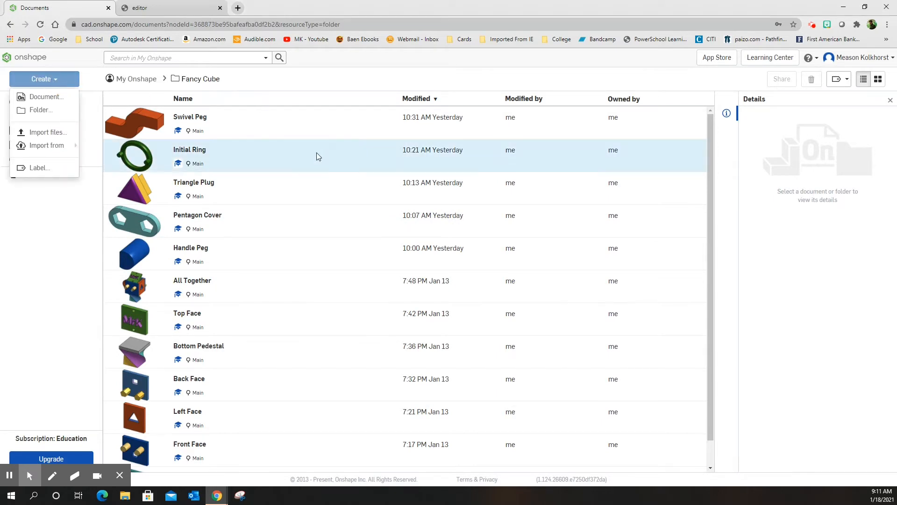
click(47, 96)
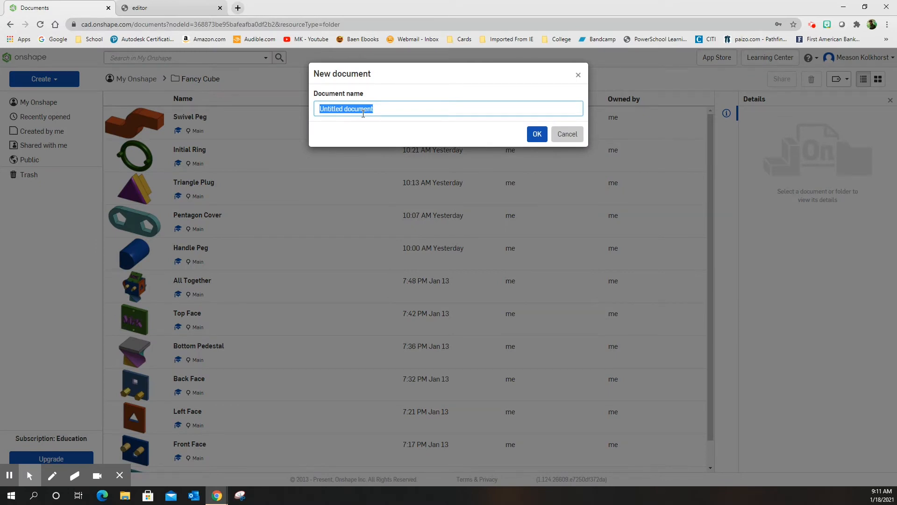
text(glasses)
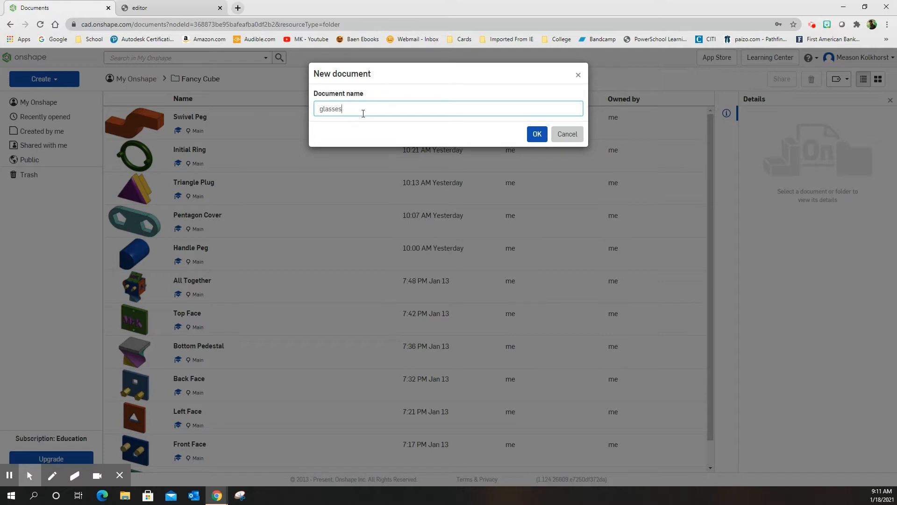
click(536, 134)
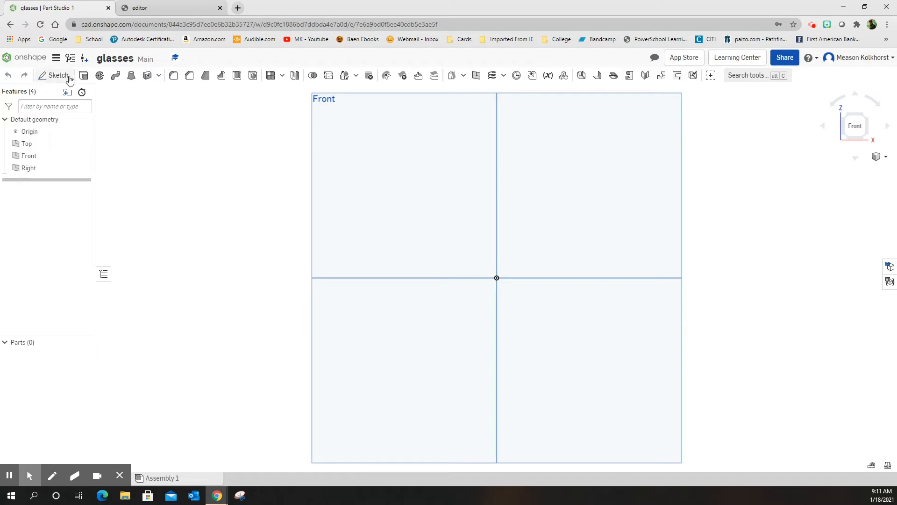
mouse_move(105, 37)
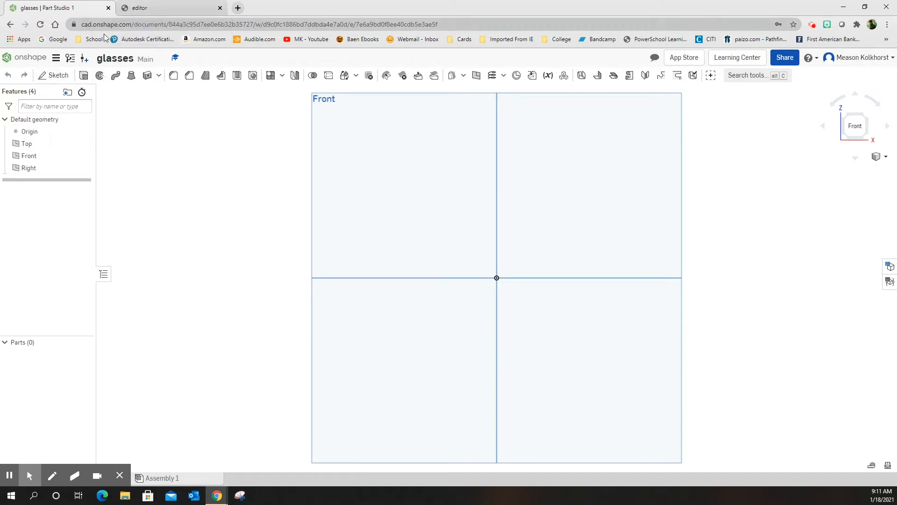
Switch to the 'Glasses for Fancy Cube' drawing tab to review its dimensions
click(139, 7)
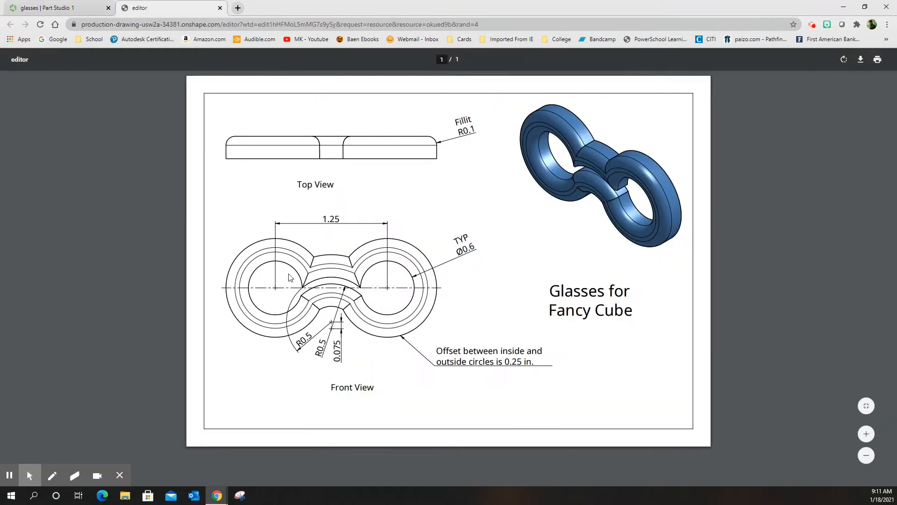
mouse_move(289, 289)
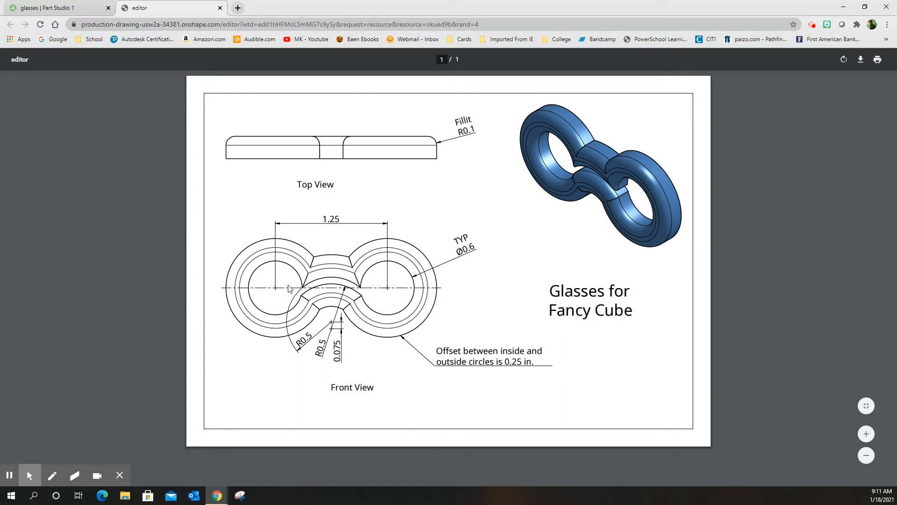
mouse_move(475, 254)
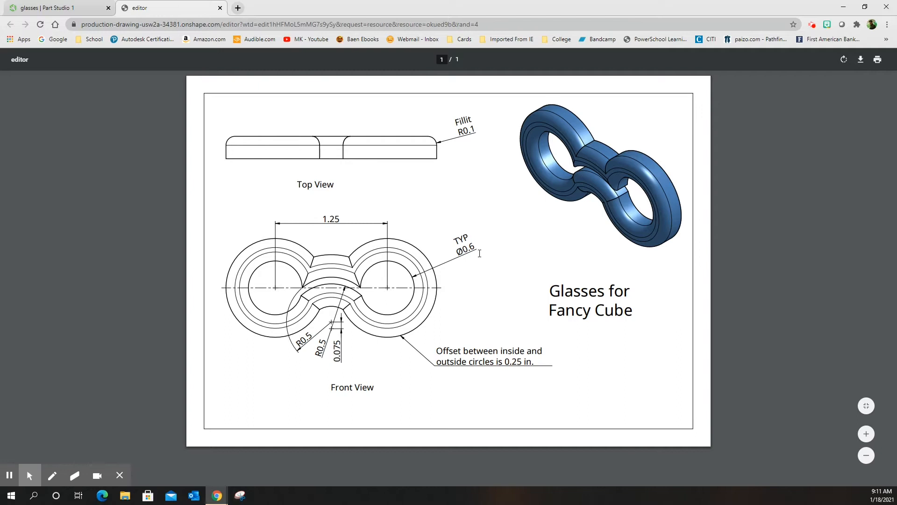
mouse_move(486, 250)
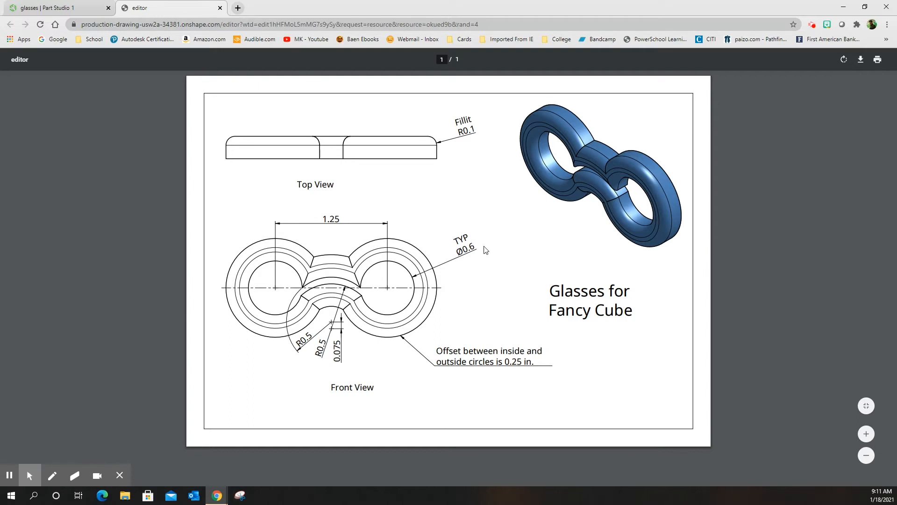
mouse_move(542, 156)
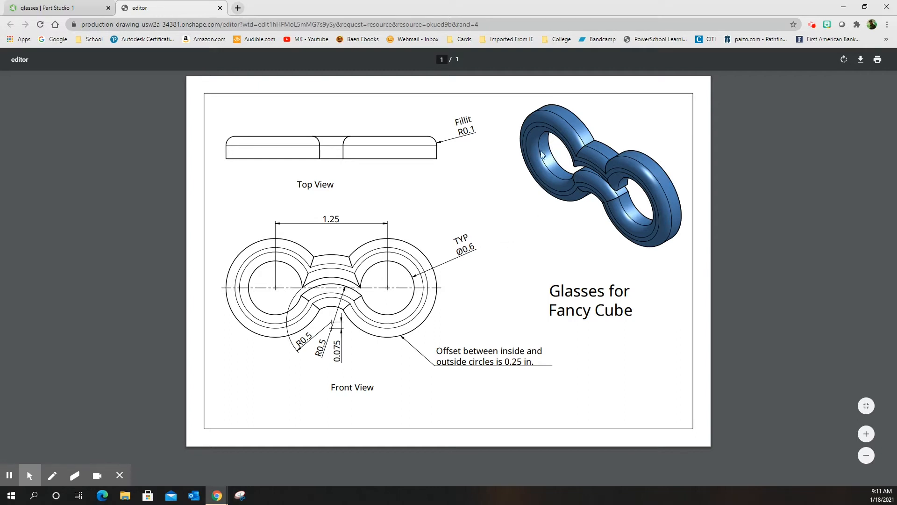
mouse_move(543, 178)
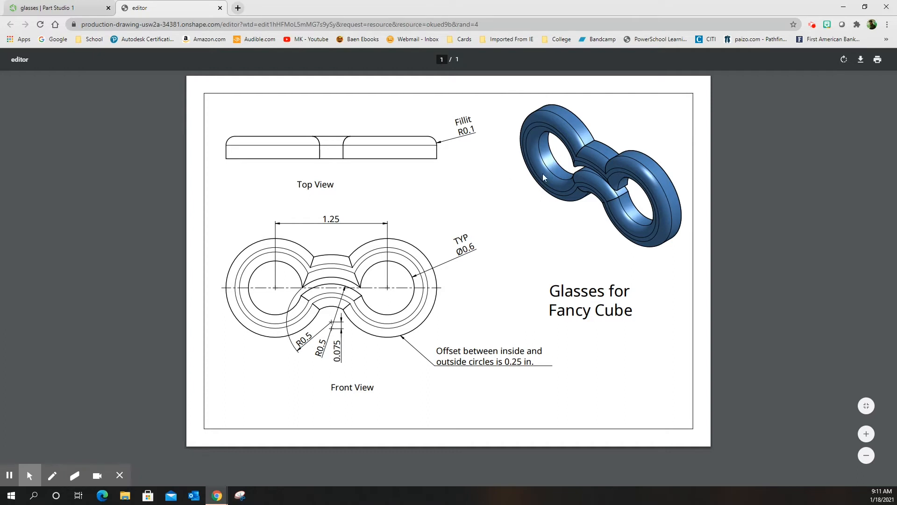
mouse_move(417, 280)
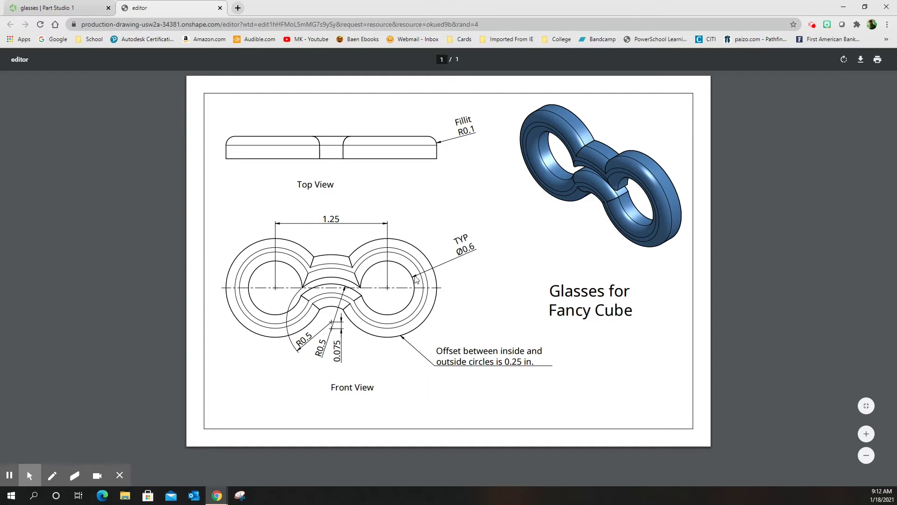
mouse_move(399, 292)
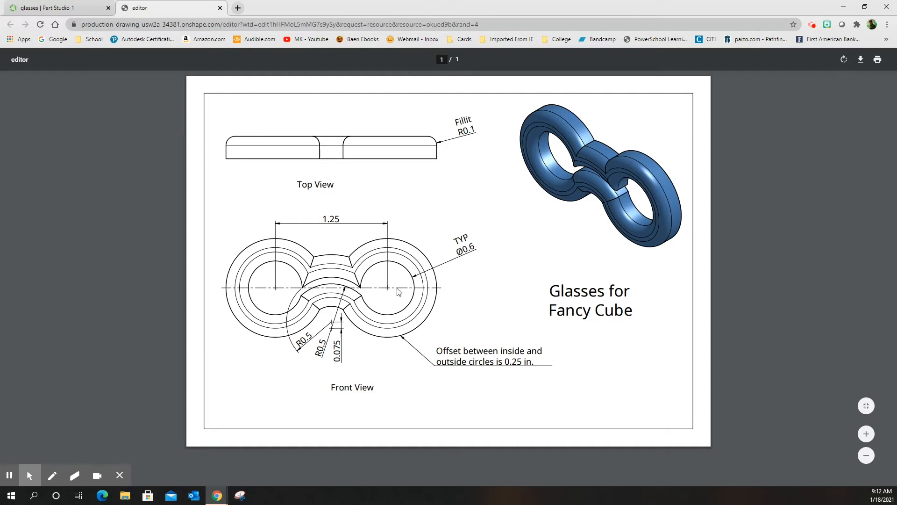
mouse_move(328, 285)
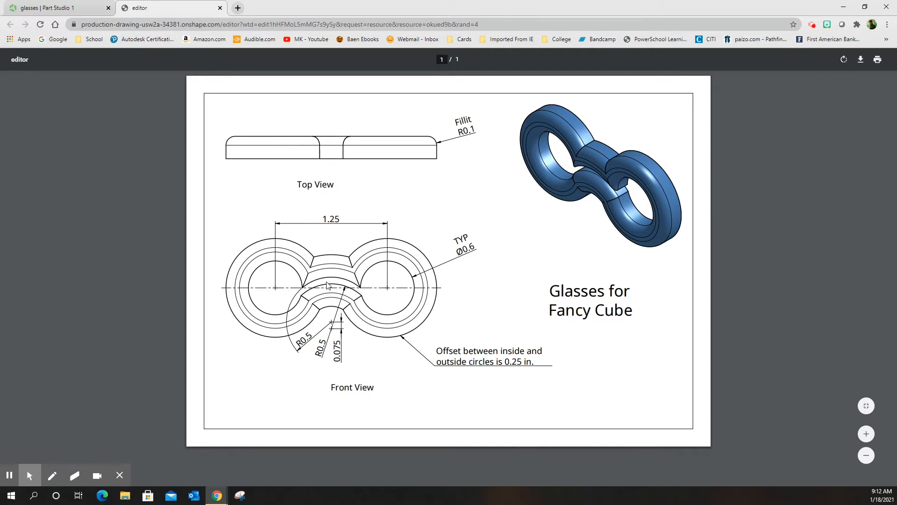
mouse_move(361, 291)
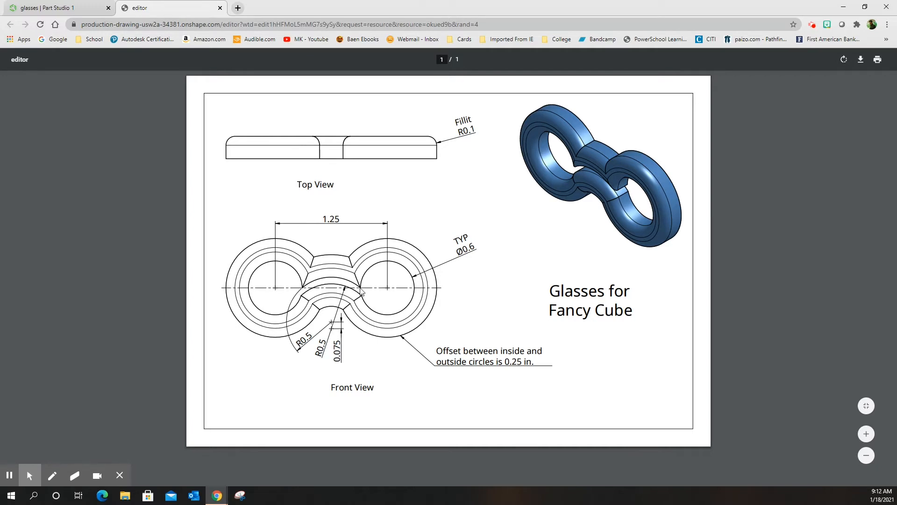
mouse_move(331, 316)
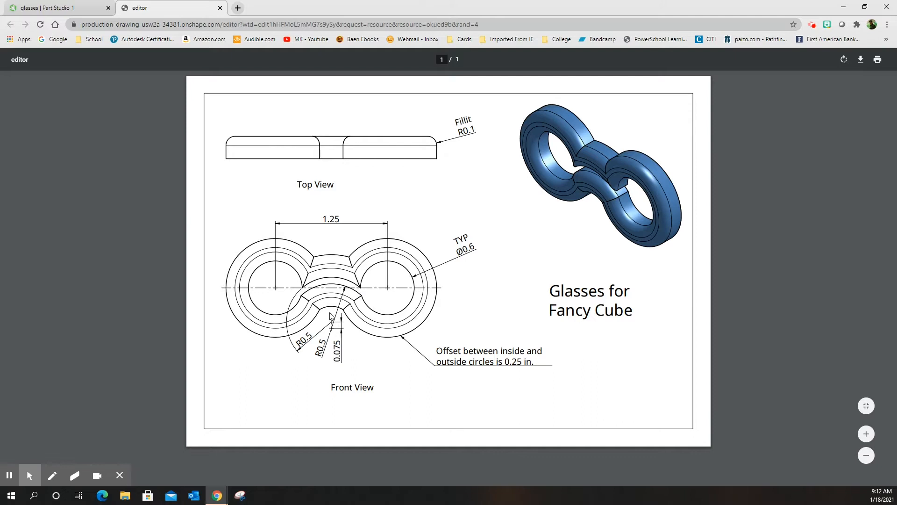
mouse_move(337, 280)
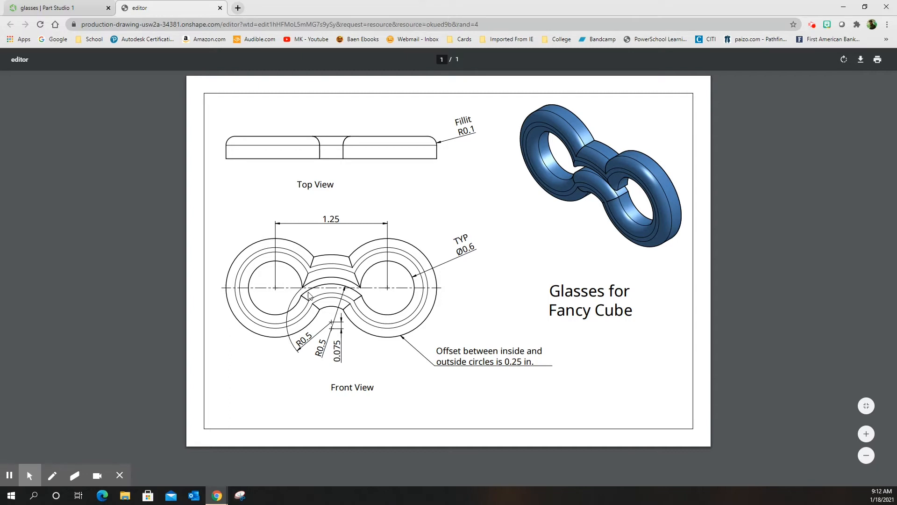
mouse_move(332, 327)
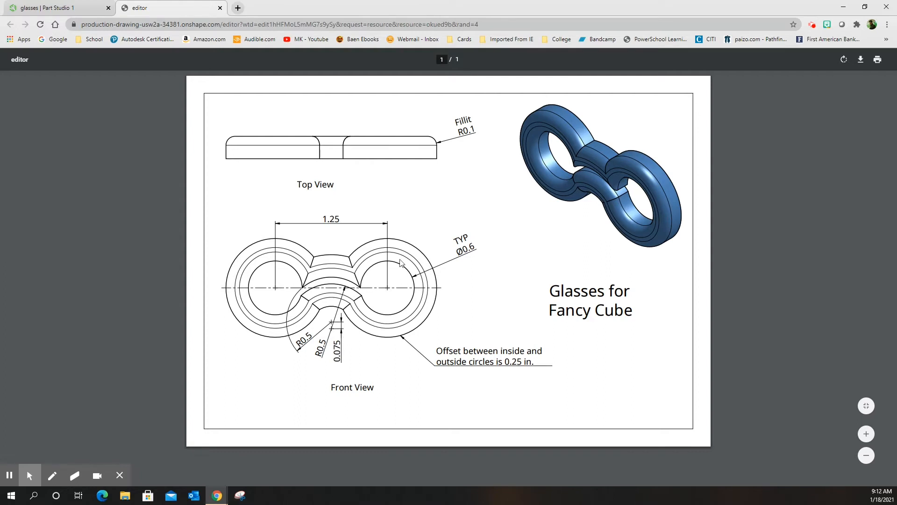
mouse_move(467, 130)
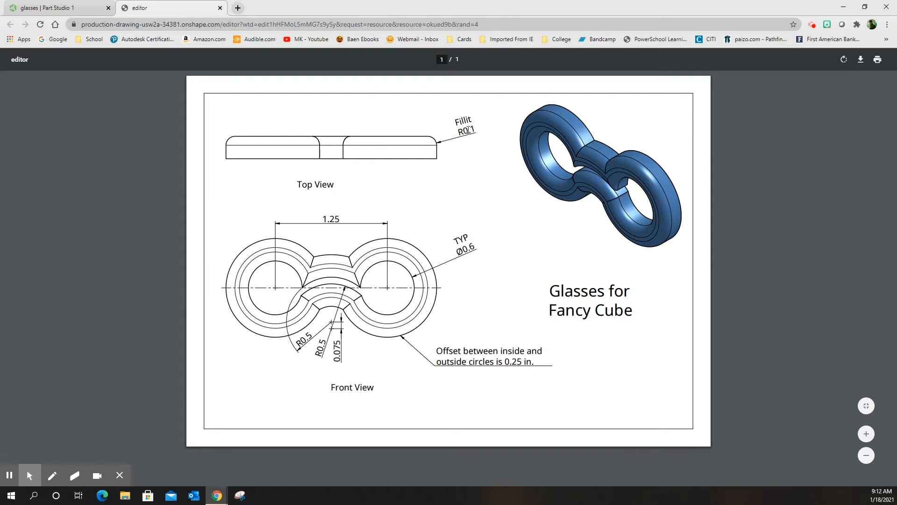
mouse_move(565, 139)
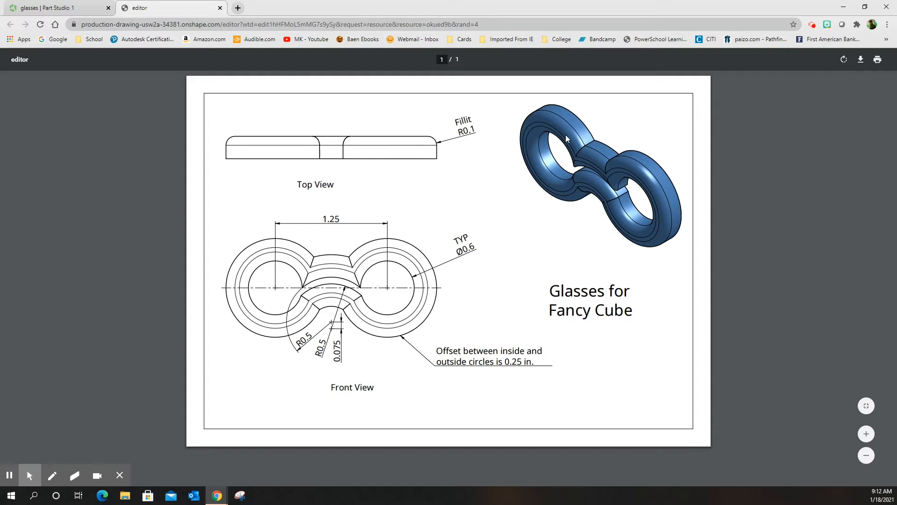
mouse_move(400, 188)
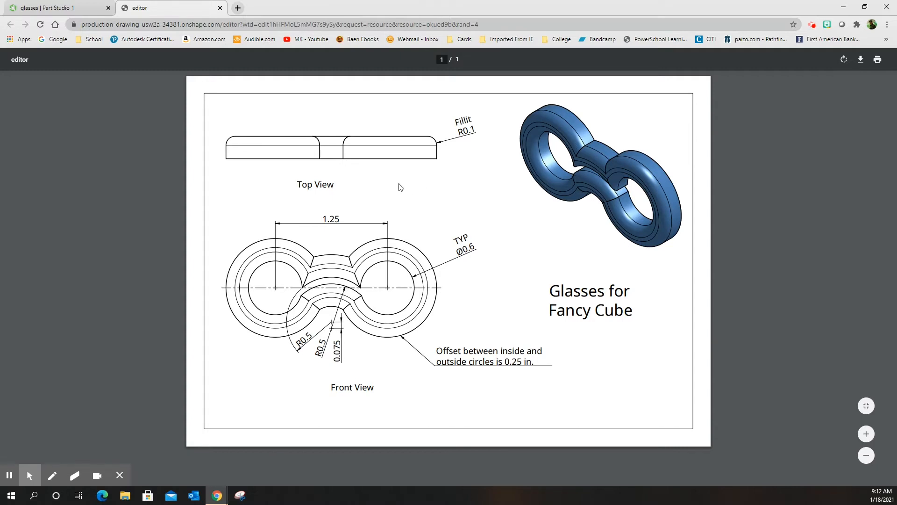
Return to the glasses Part Studio and start a sketch on the Front plane
click(51, 8)
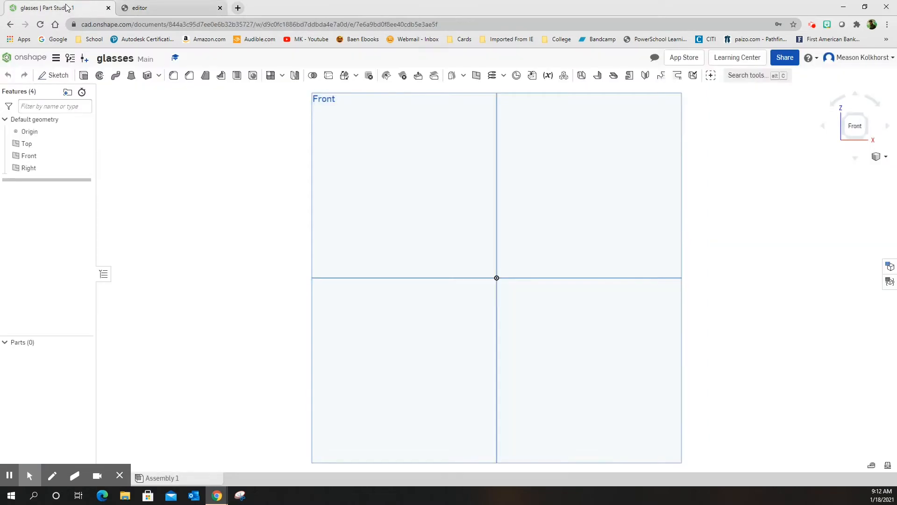
mouse_move(58, 75)
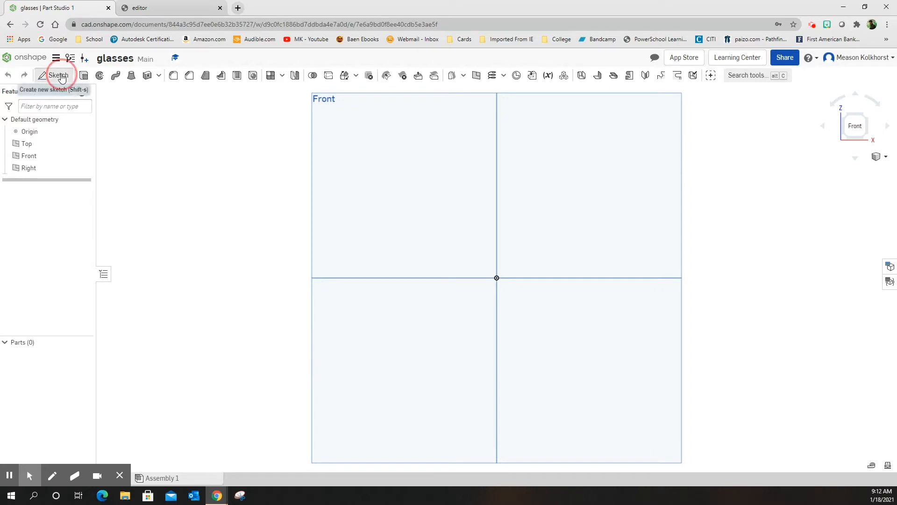
click(60, 75)
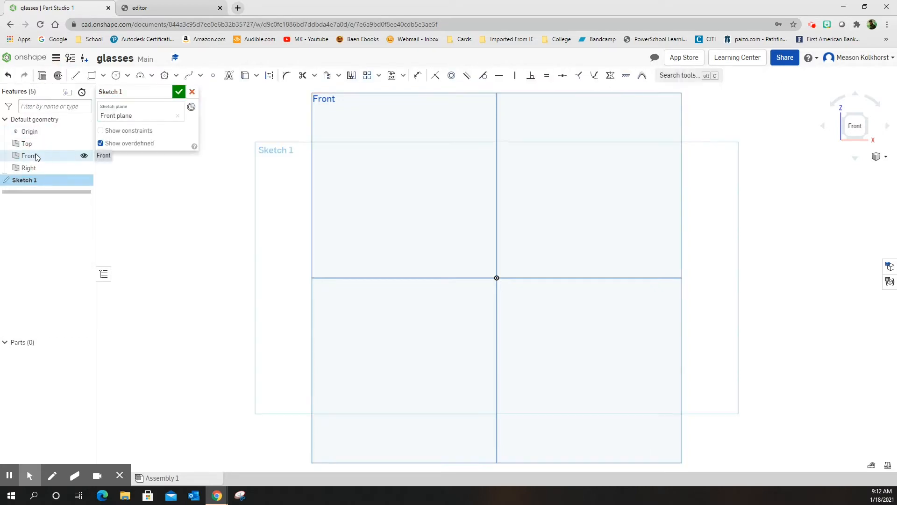
click(115, 75)
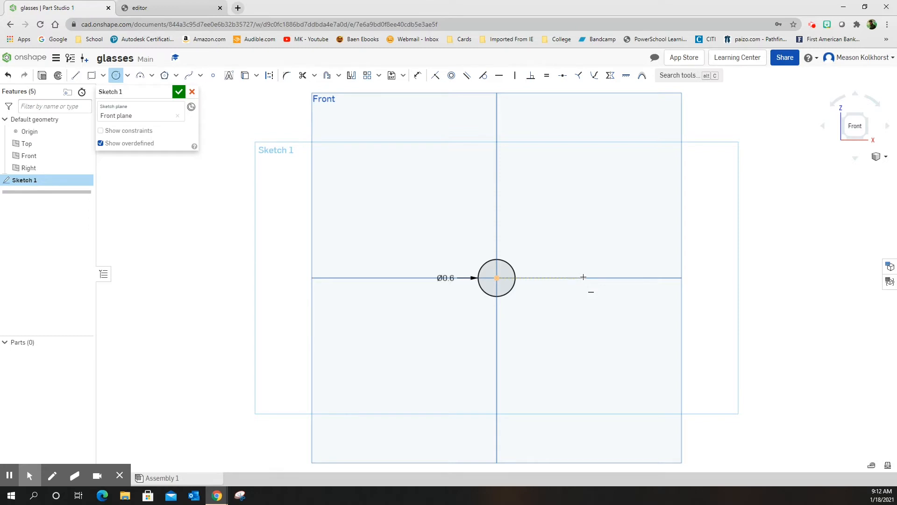
mouse_move(585, 278)
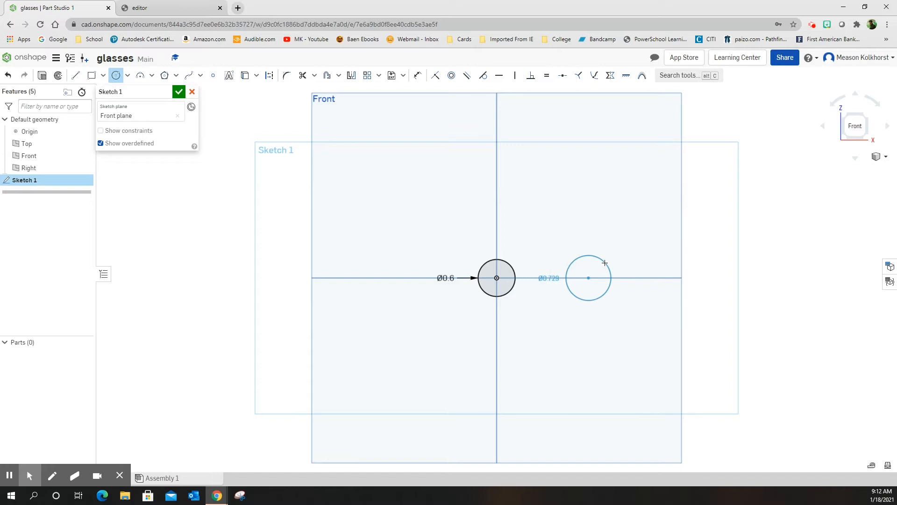
Place the second circle and dimension the circles Ø0.6 with centres 1.25 apart
click(588, 278)
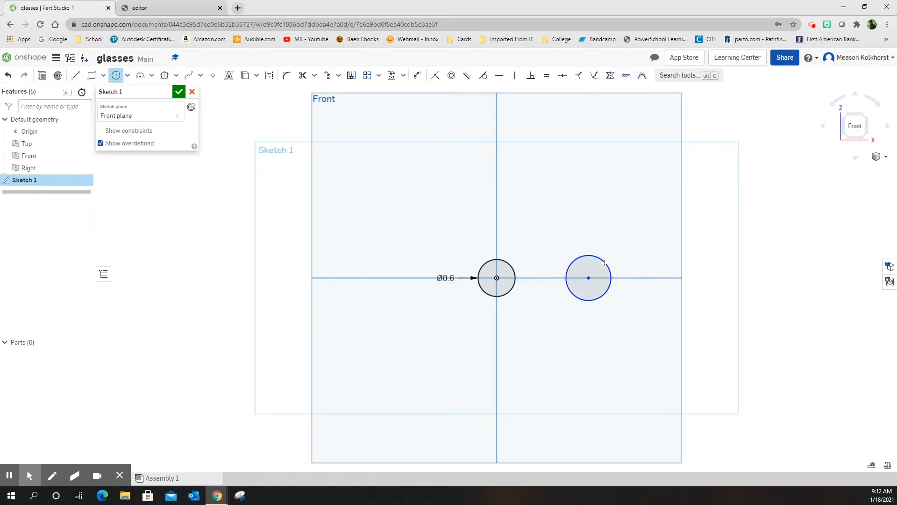
click(419, 75)
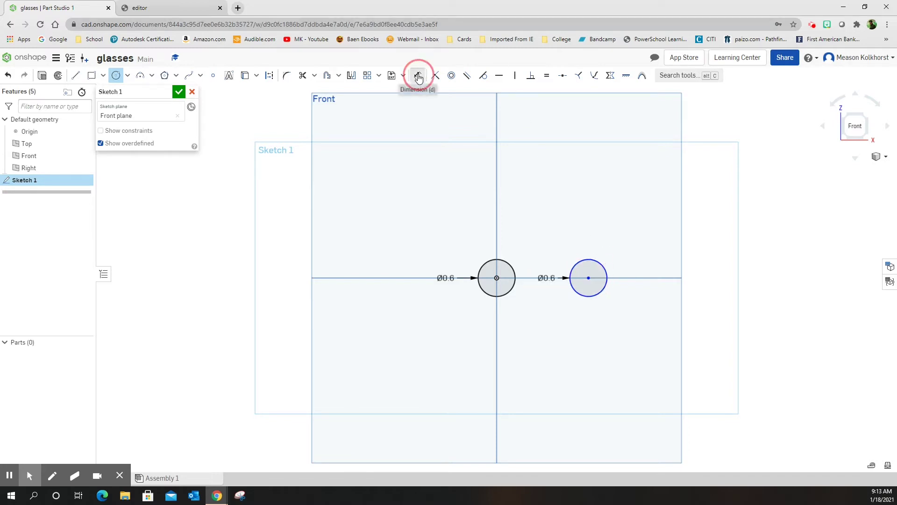
click(418, 74)
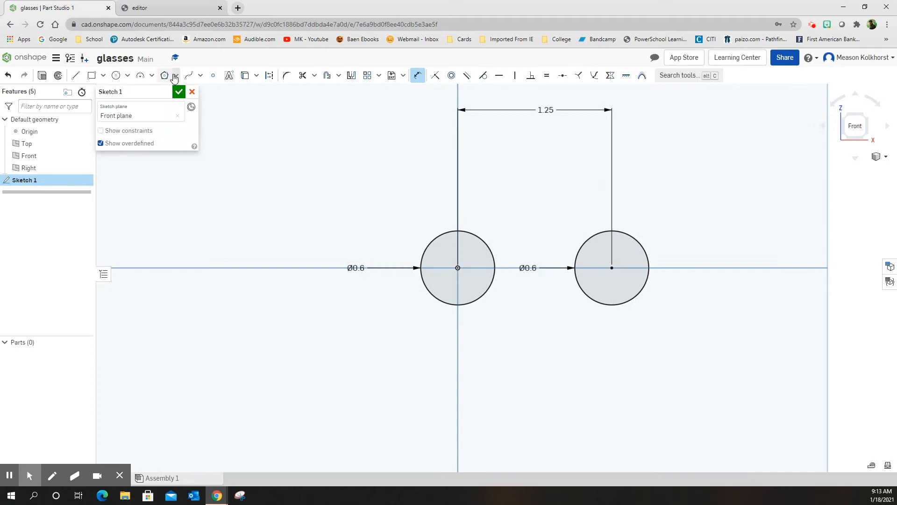
mouse_move(138, 74)
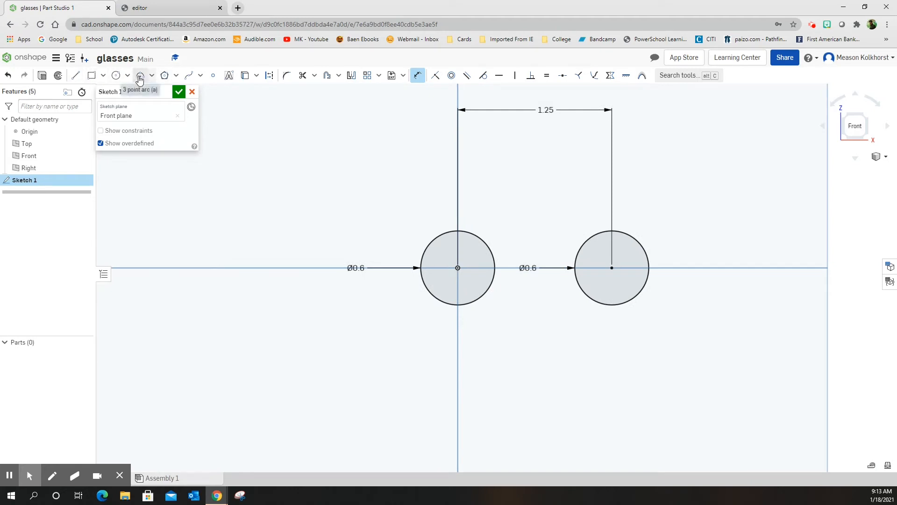
click(140, 75)
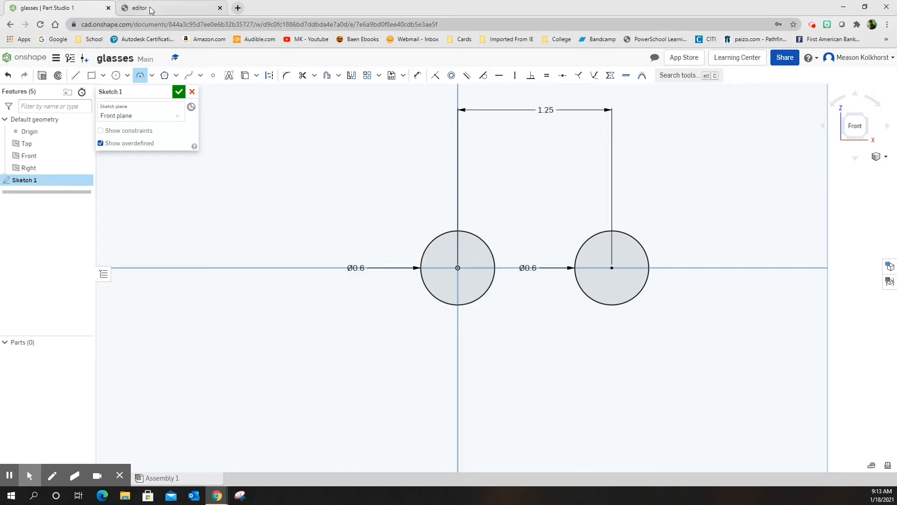
Switch to the reference drawing tab to check the glasses dimensions
click(166, 7)
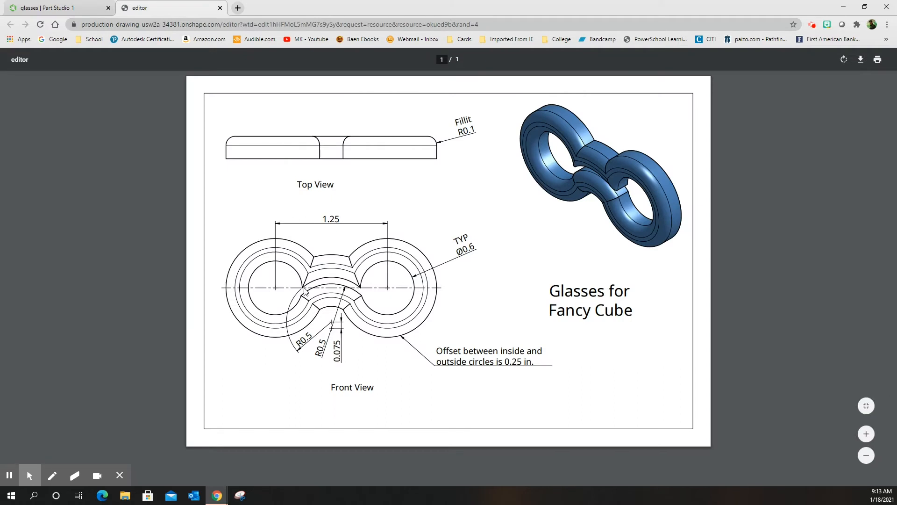
mouse_move(318, 292)
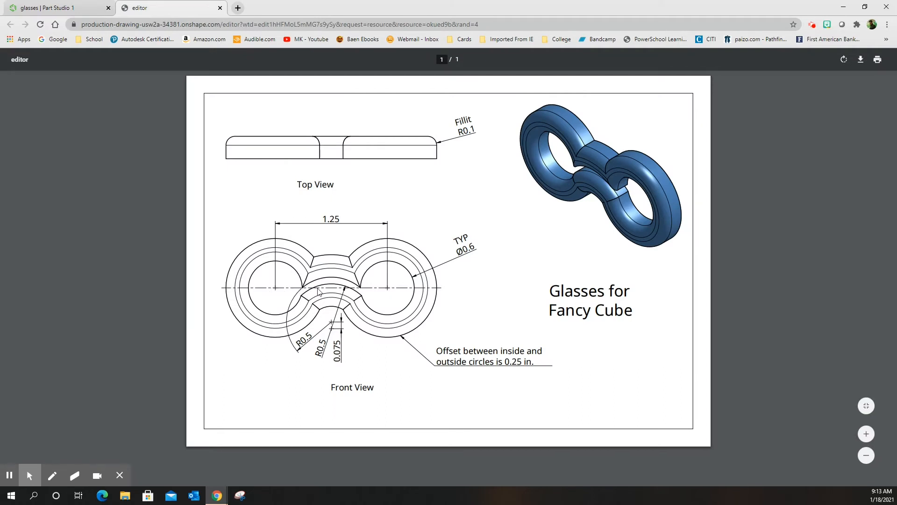
mouse_move(376, 294)
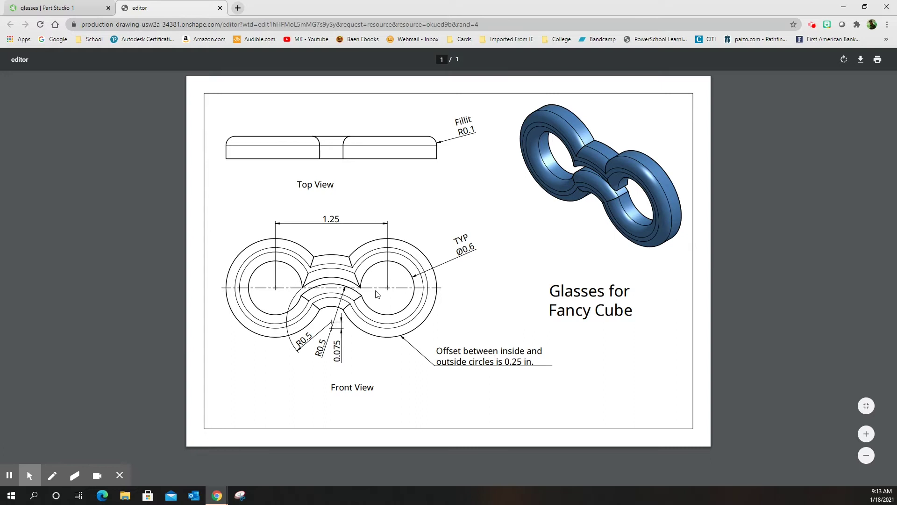
mouse_move(313, 290)
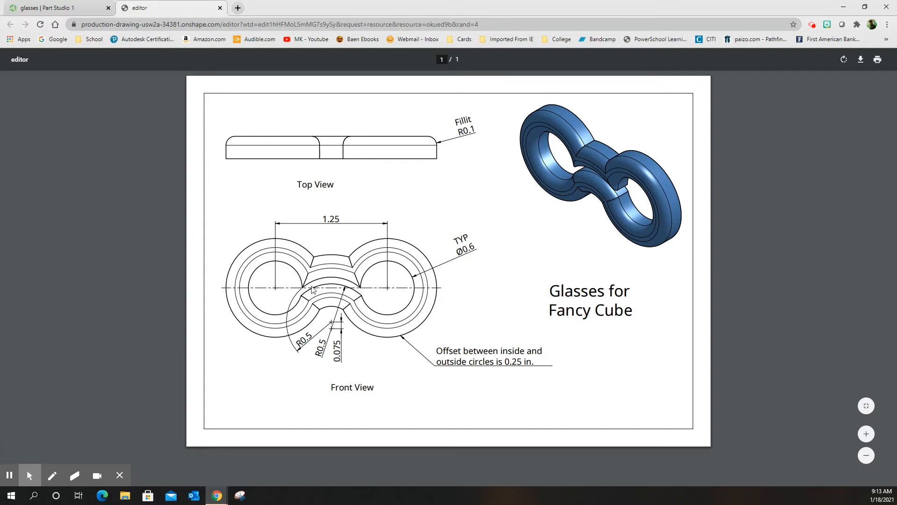
Draw upper and lower three-point arcs bridging the left and right circles
click(51, 8)
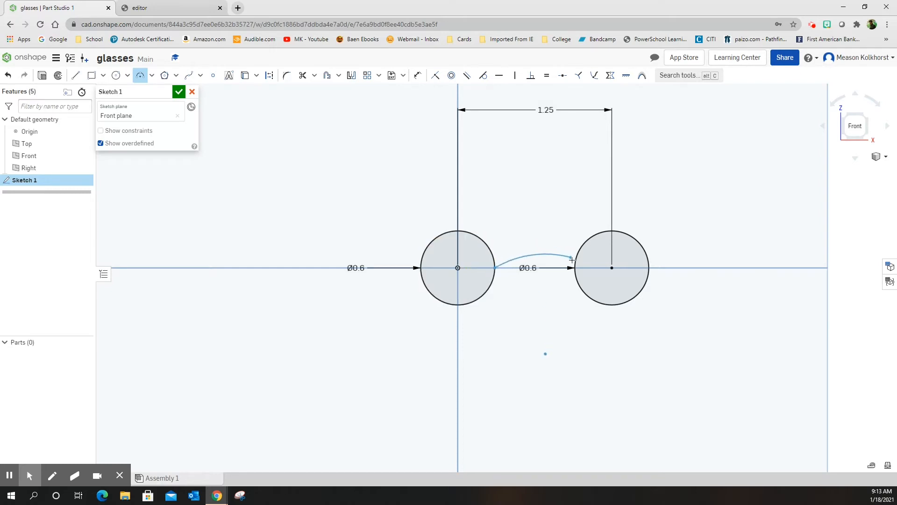
click(611, 268)
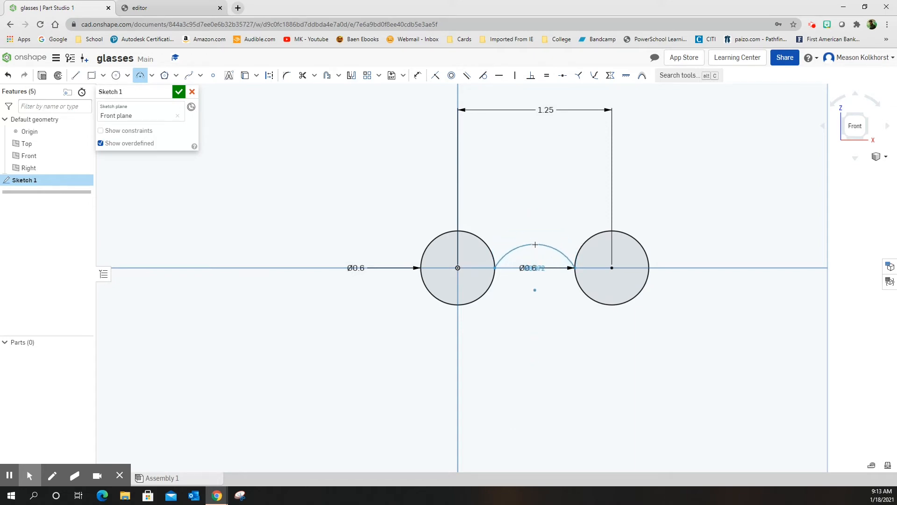
click(535, 245)
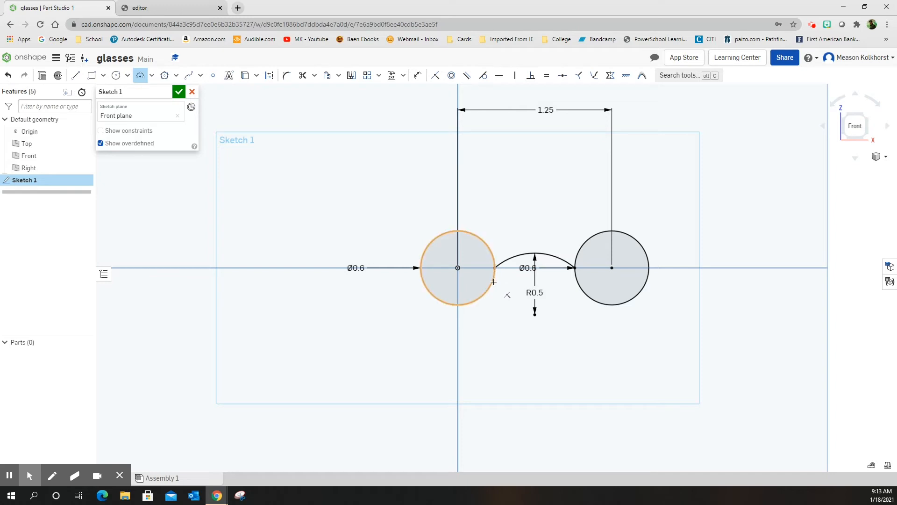
mouse_move(491, 285)
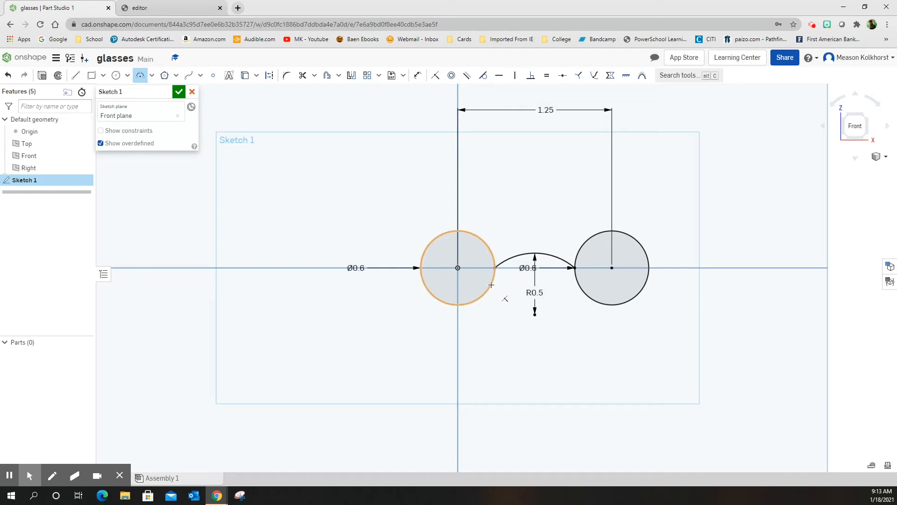
click(491, 285)
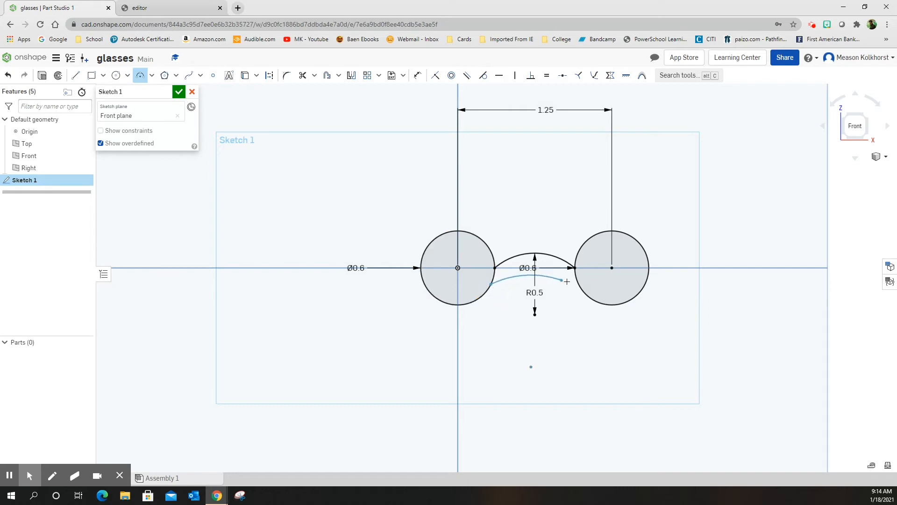
click(611, 267)
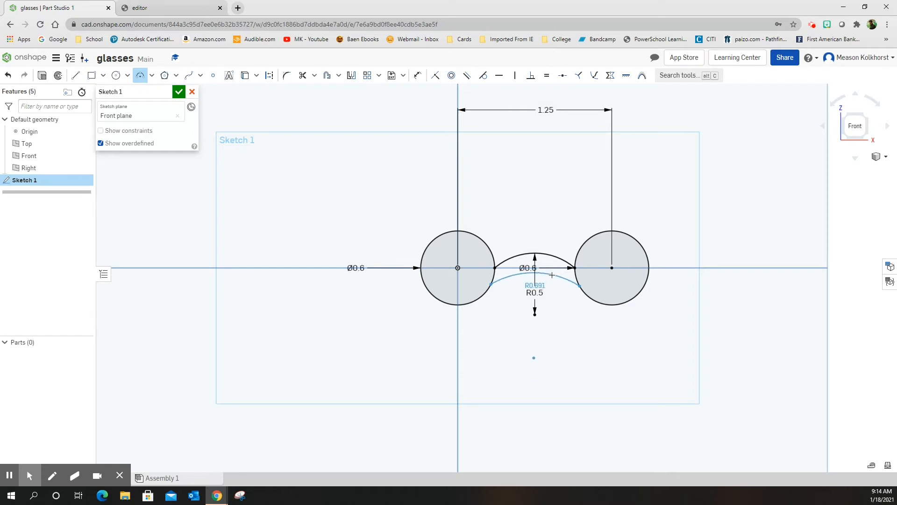
click(535, 289)
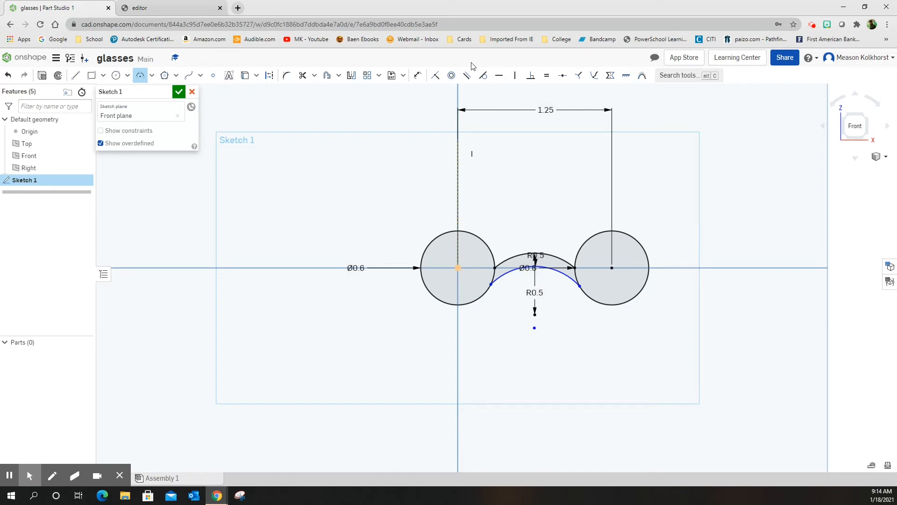
Dimension the 0.075 offset between the arc centres and apply a horizontal constraint
click(417, 75)
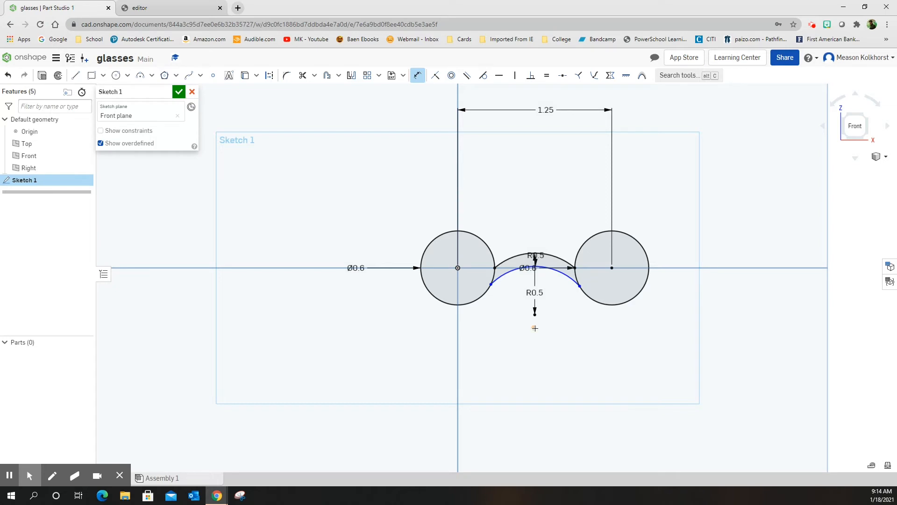
click(535, 328)
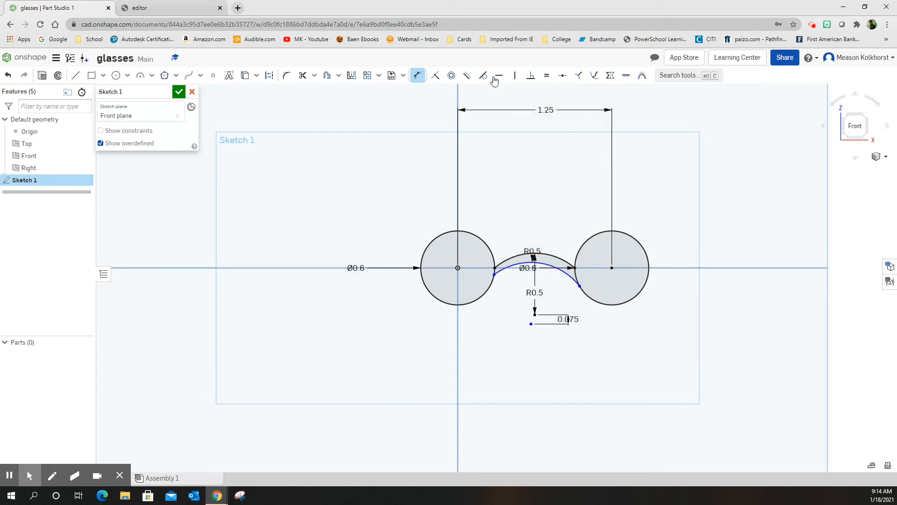
click(498, 74)
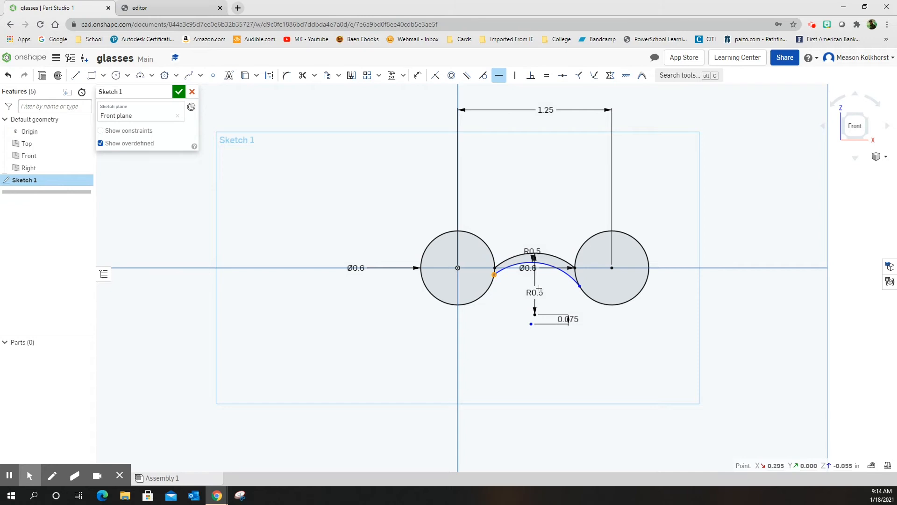
mouse_move(579, 286)
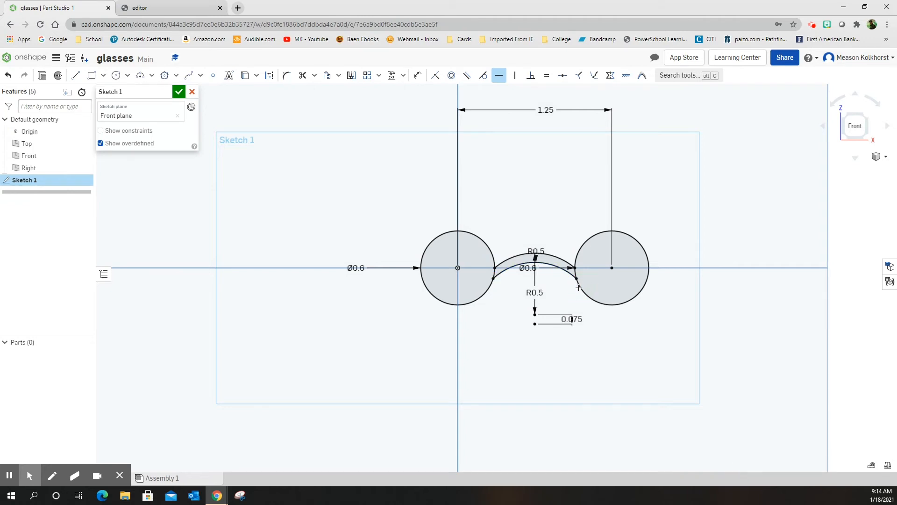
mouse_move(544, 283)
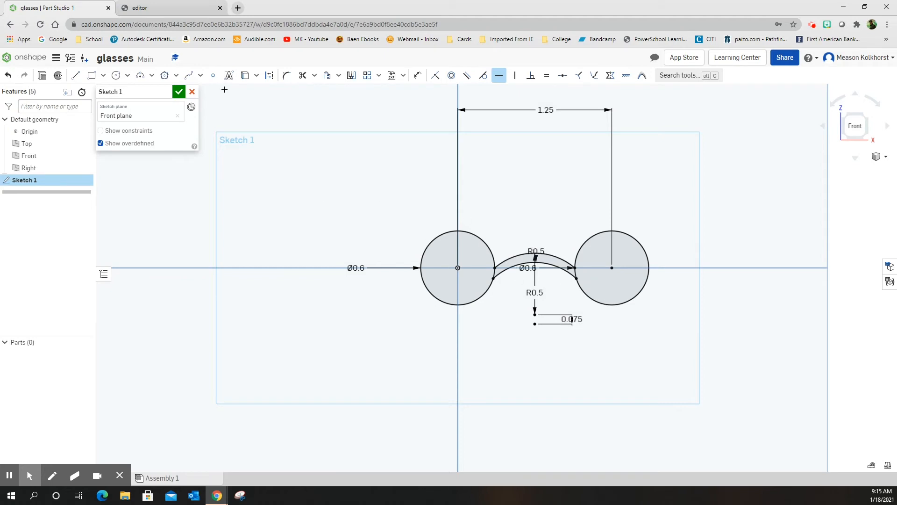
mouse_move(296, 89)
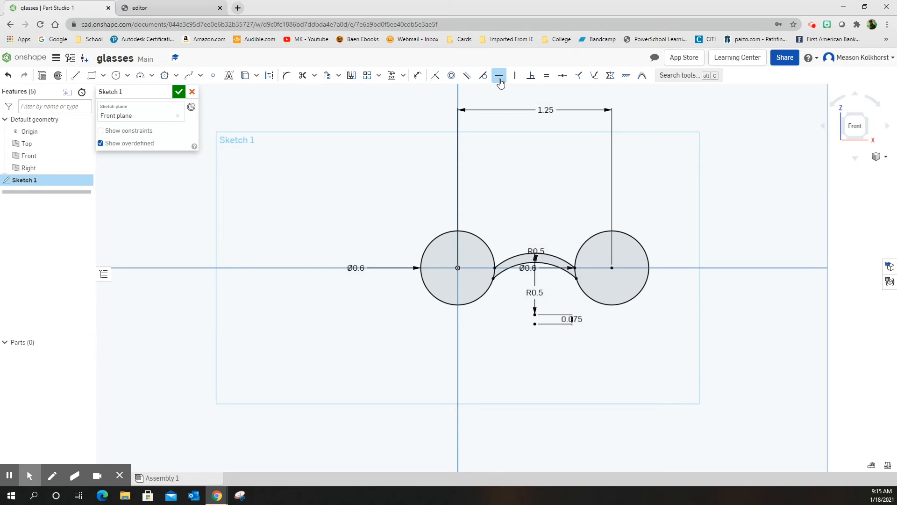
mouse_move(219, 107)
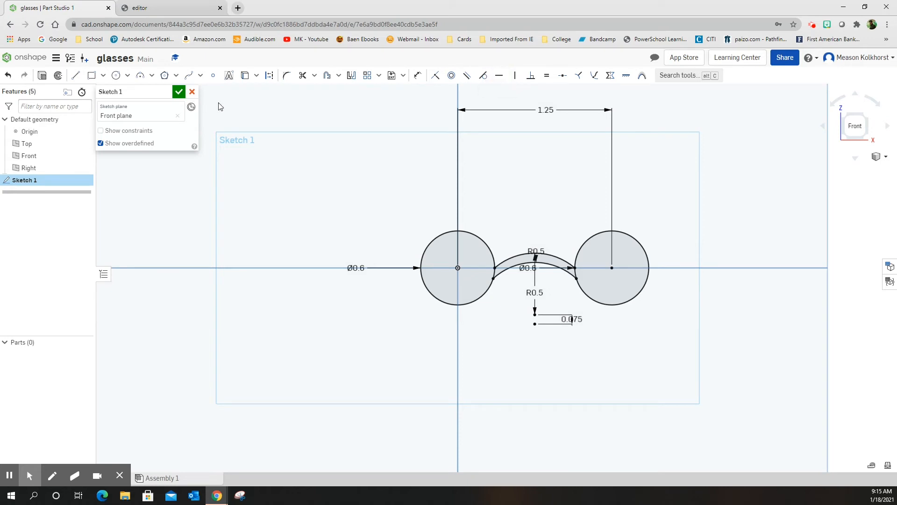
mouse_move(270, 104)
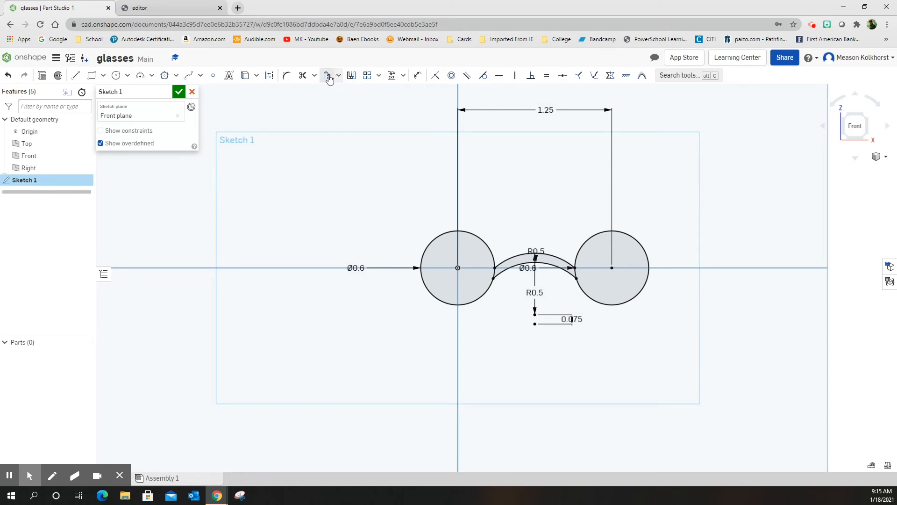
mouse_move(327, 74)
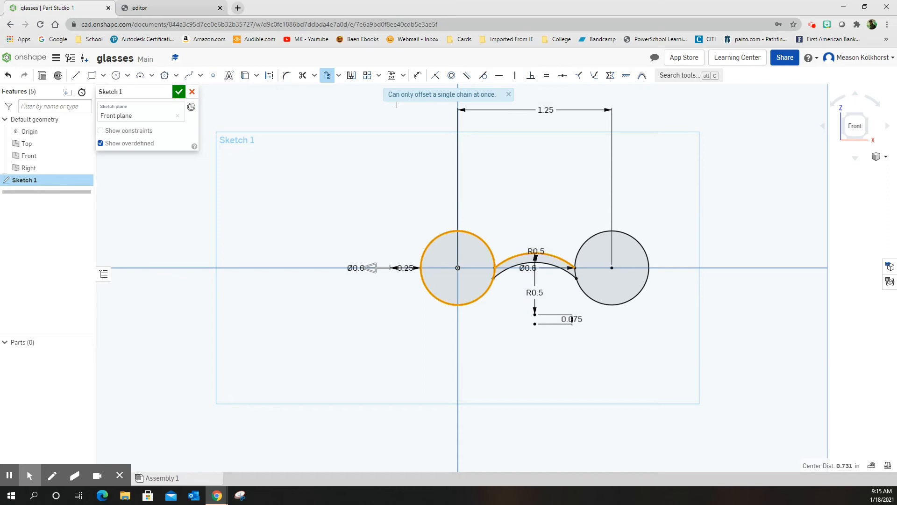
mouse_move(486, 102)
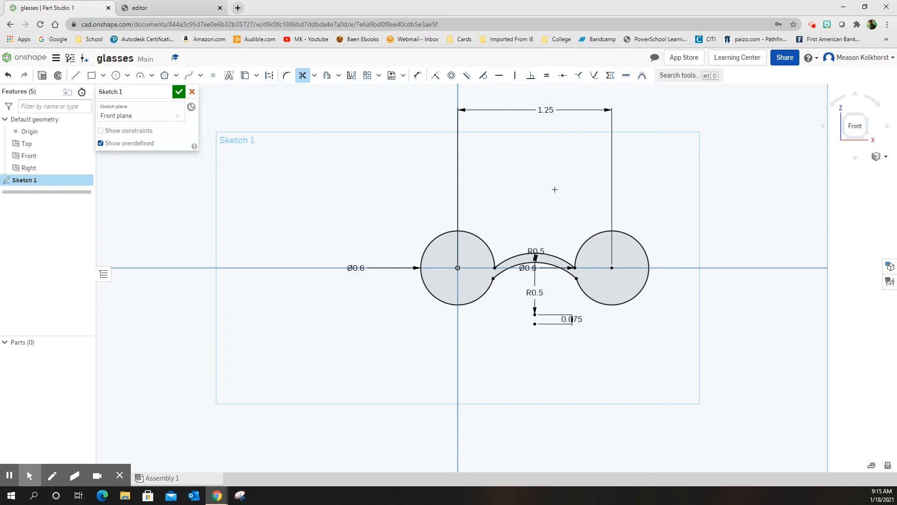
mouse_move(326, 75)
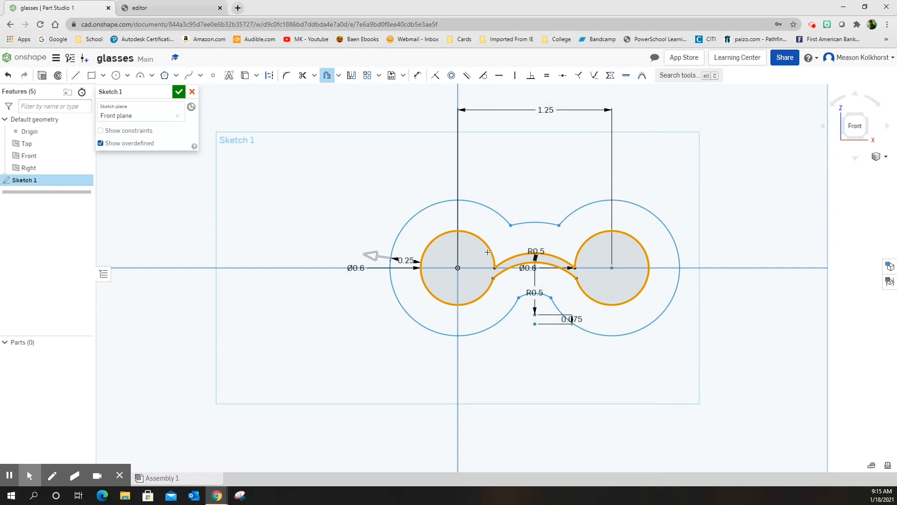
mouse_move(488, 264)
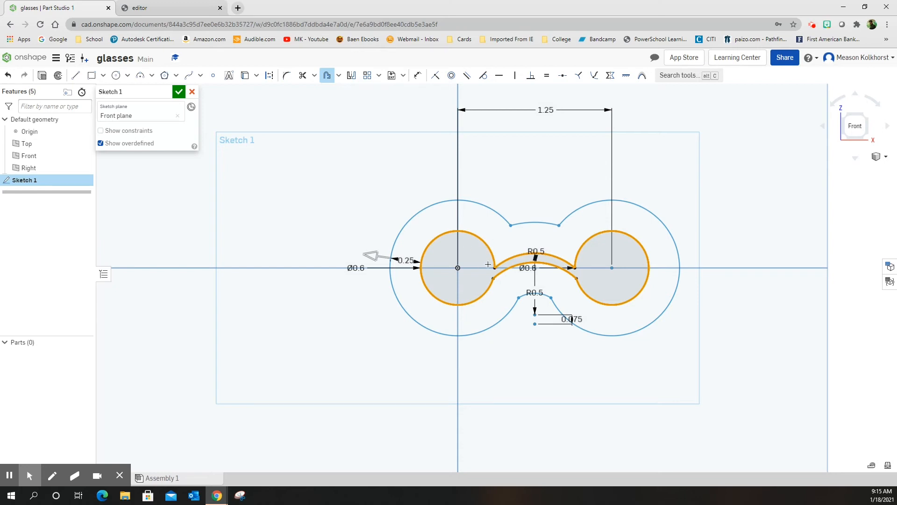
mouse_move(640, 213)
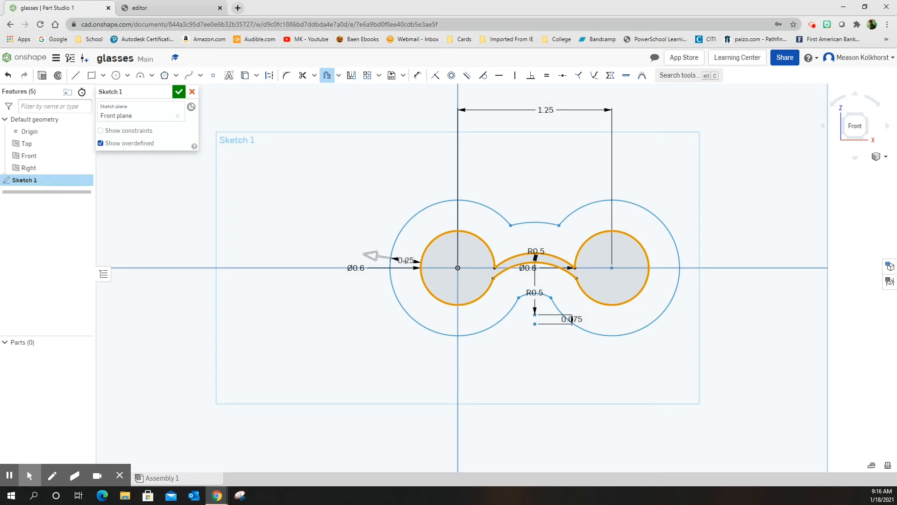
Confirm the 0.25 outward offset outline, check the drawing, and close Sketch 1
double_click(405, 260)
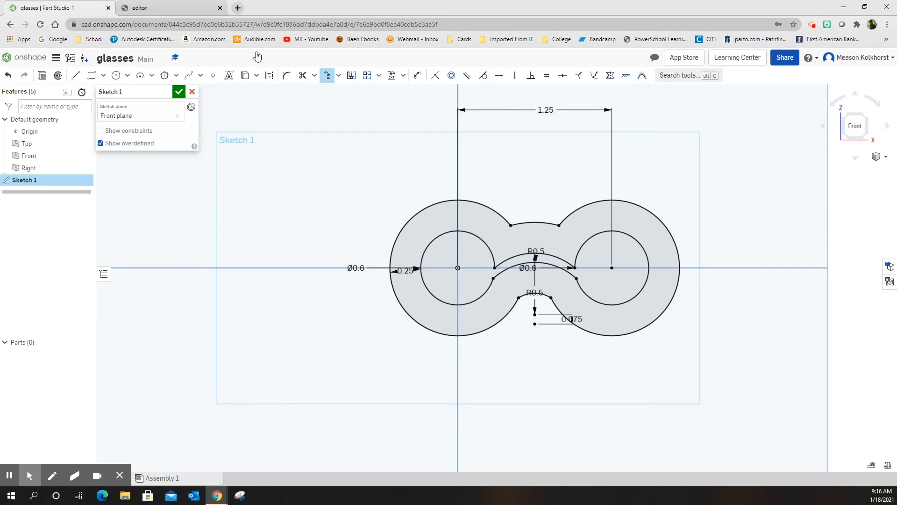
click(166, 7)
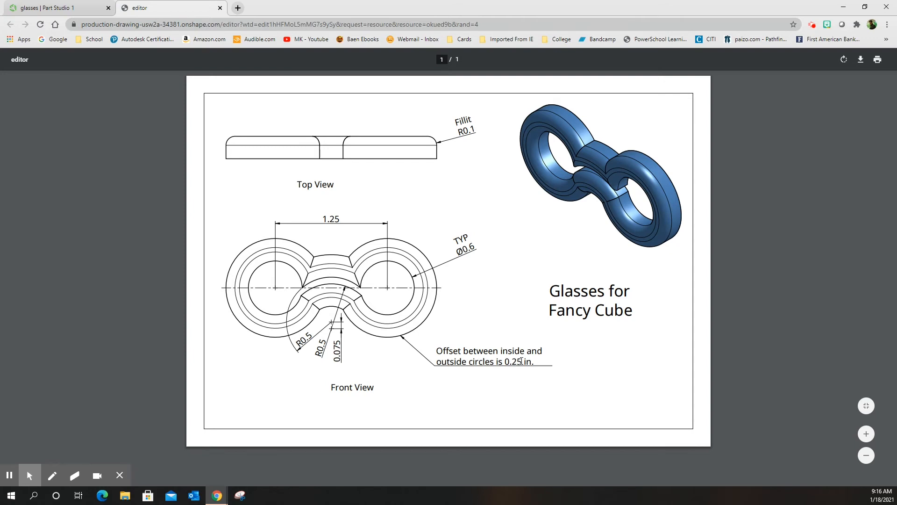
click(54, 7)
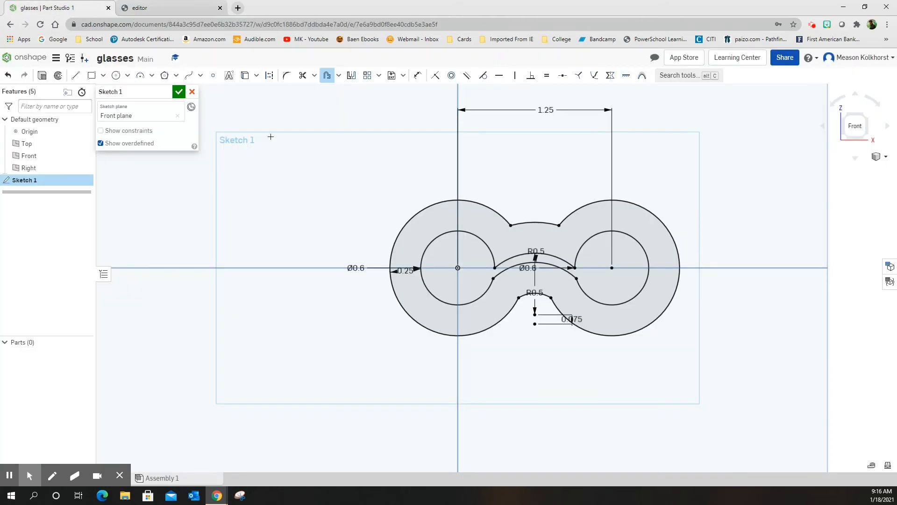
click(179, 92)
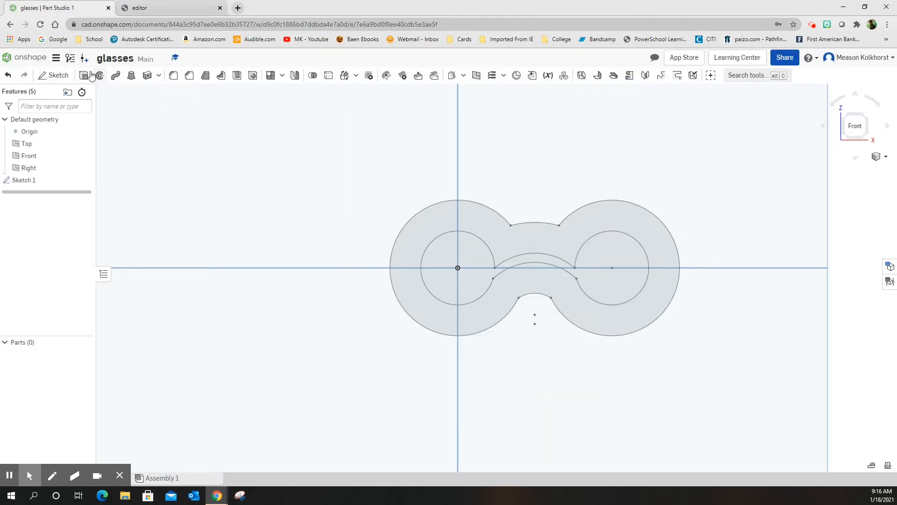
Extrude the ring region of Sketch 1 to a depth of 0.25 in
click(99, 75)
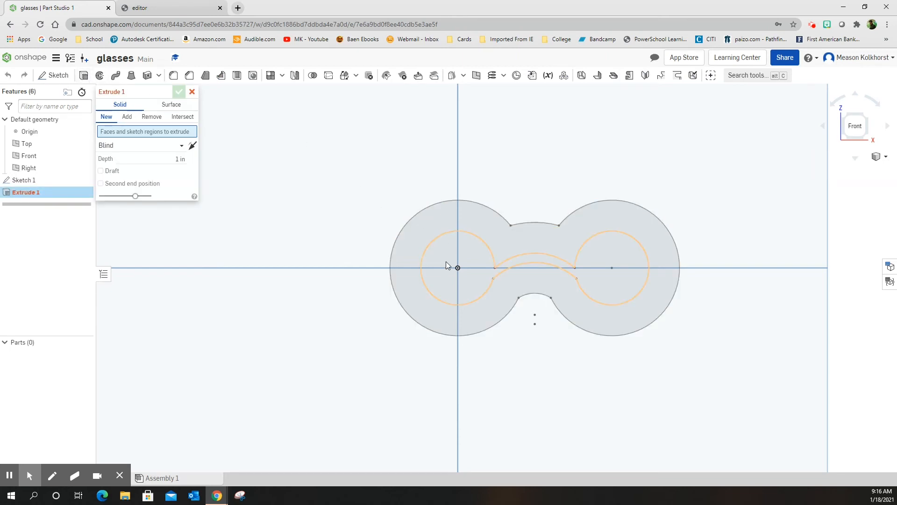
click(429, 229)
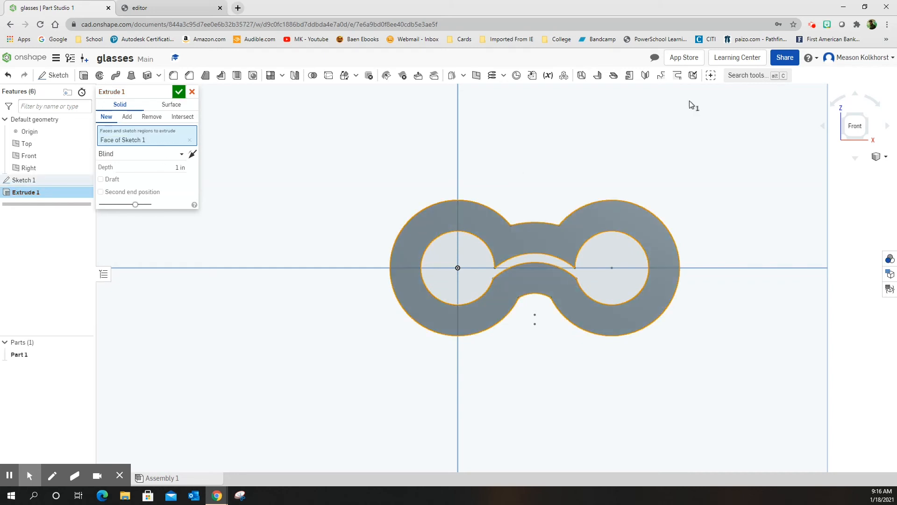
click(876, 156)
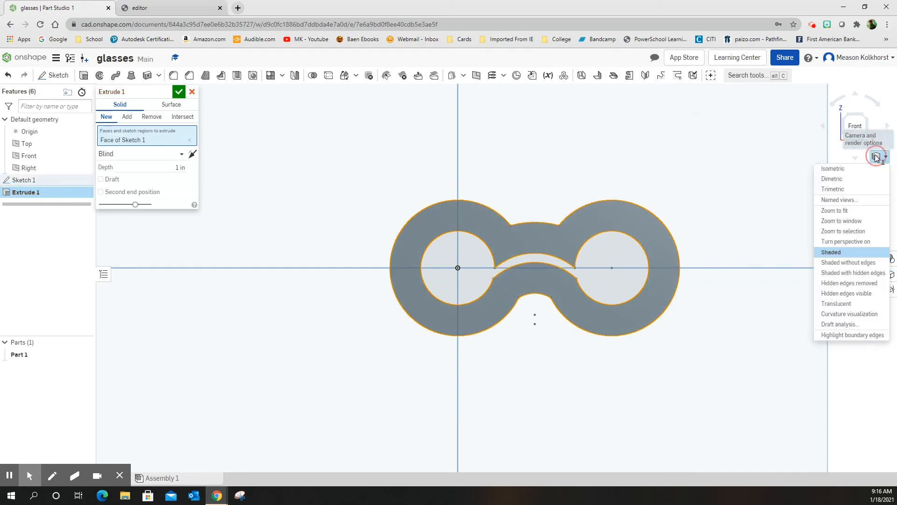
click(833, 168)
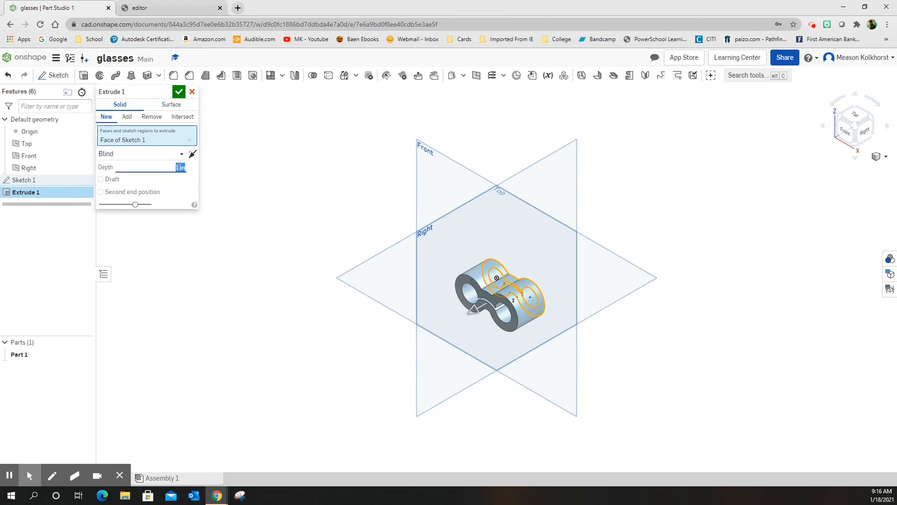
text(15)
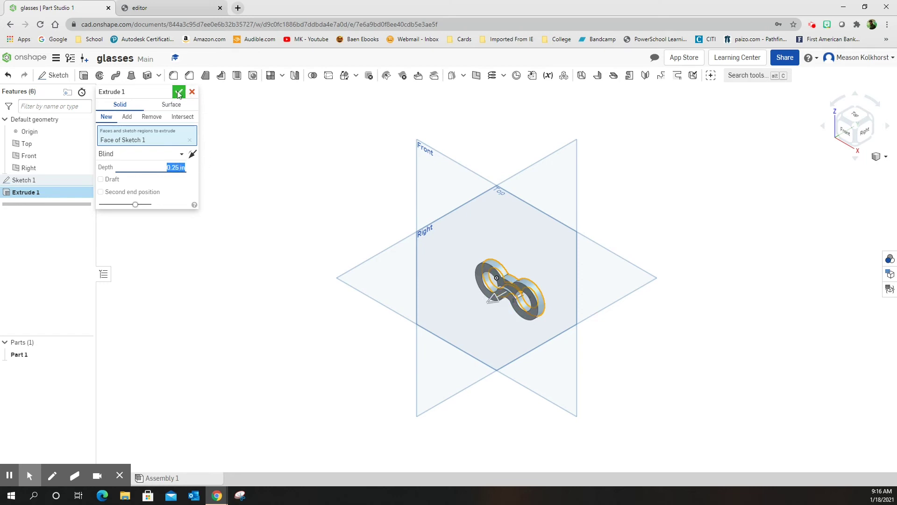
click(178, 92)
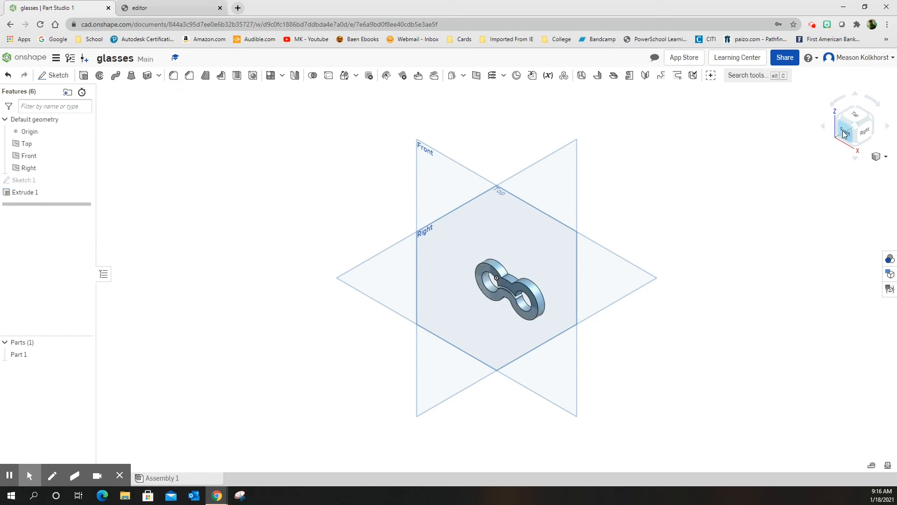
click(845, 133)
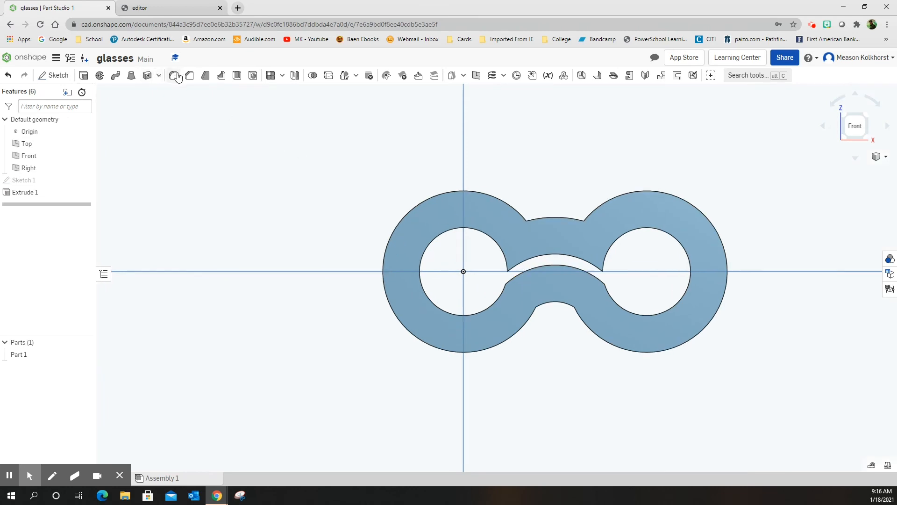
mouse_move(175, 74)
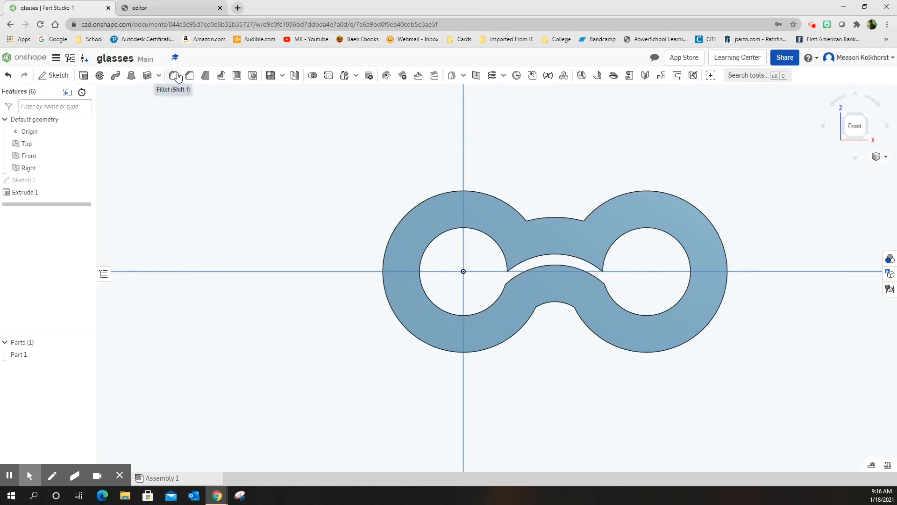
mouse_move(854, 125)
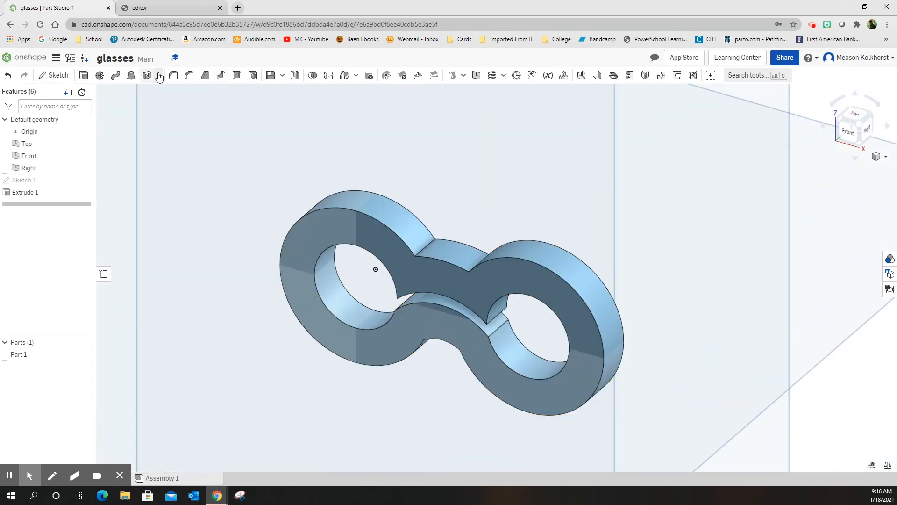
mouse_move(173, 75)
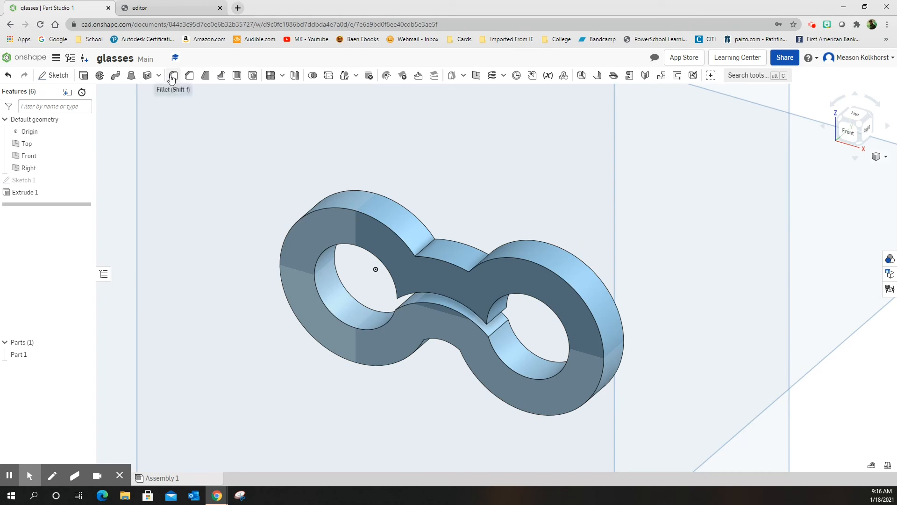
Fillet the outer and inner rim edges of Extrude 1 with a 0.1 in radius
click(172, 75)
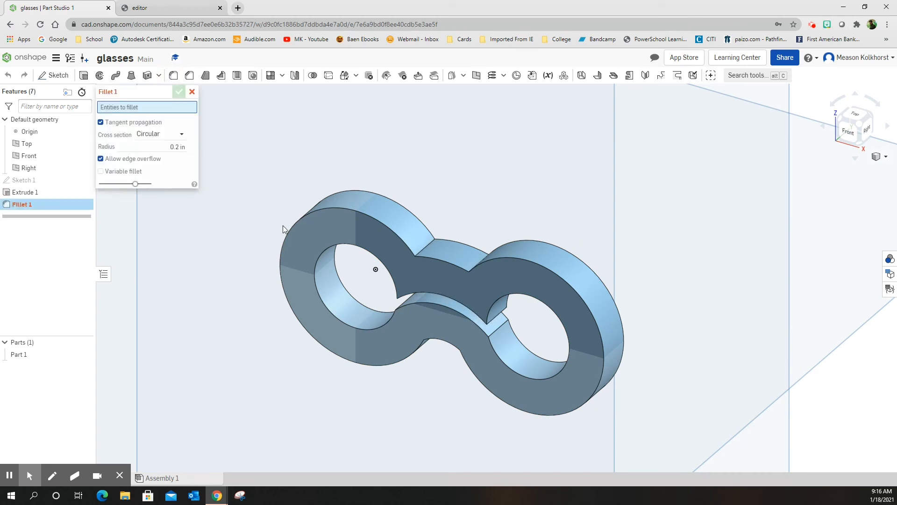
click(303, 217)
text(0.1)
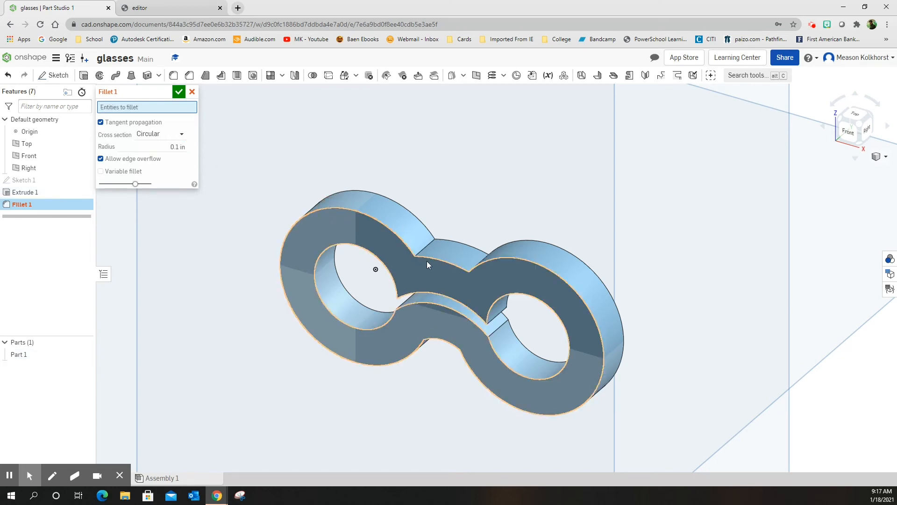
click(440, 263)
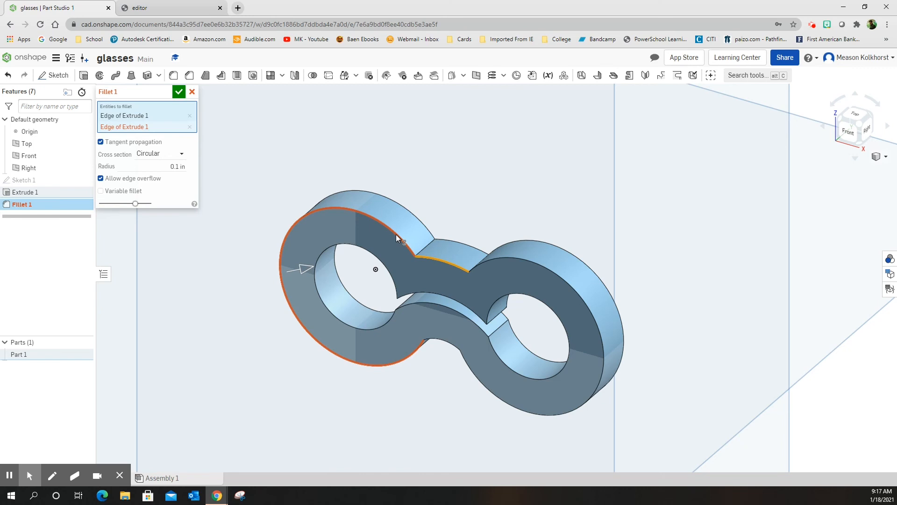
mouse_move(444, 250)
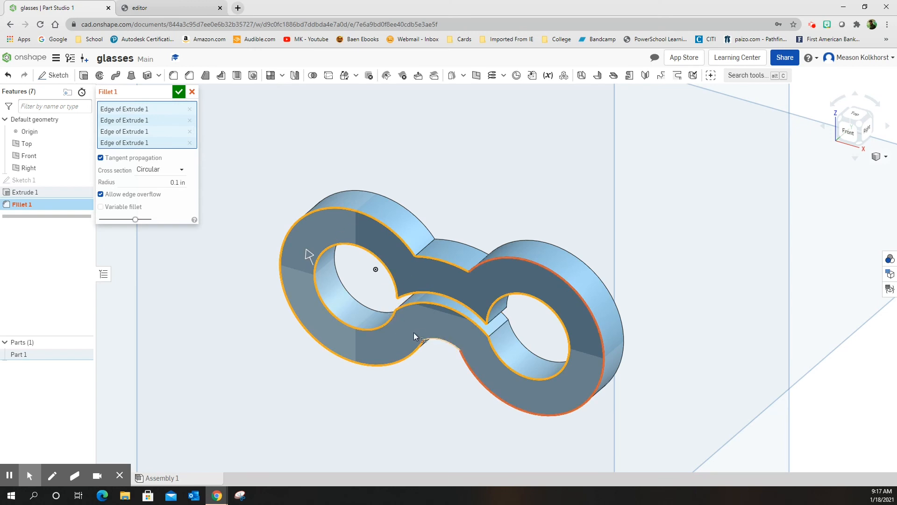
click(433, 342)
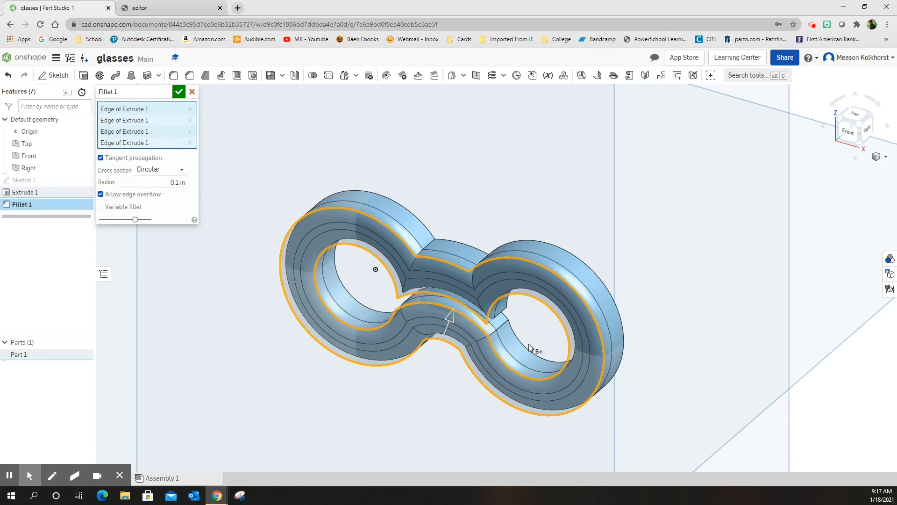
mouse_move(321, 332)
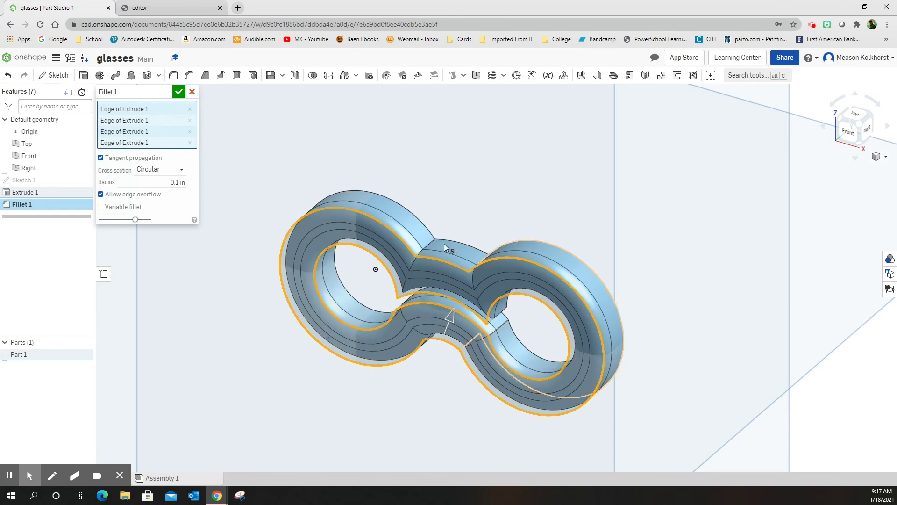
mouse_move(229, 171)
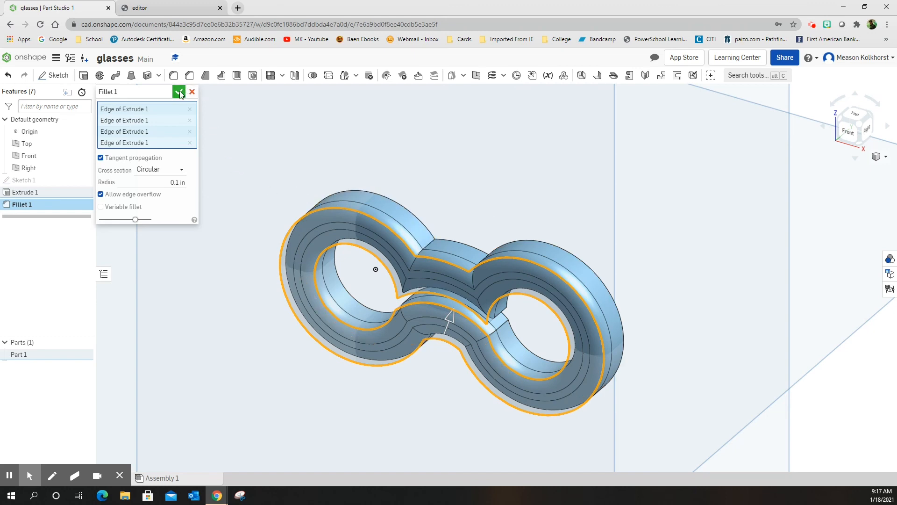
click(179, 92)
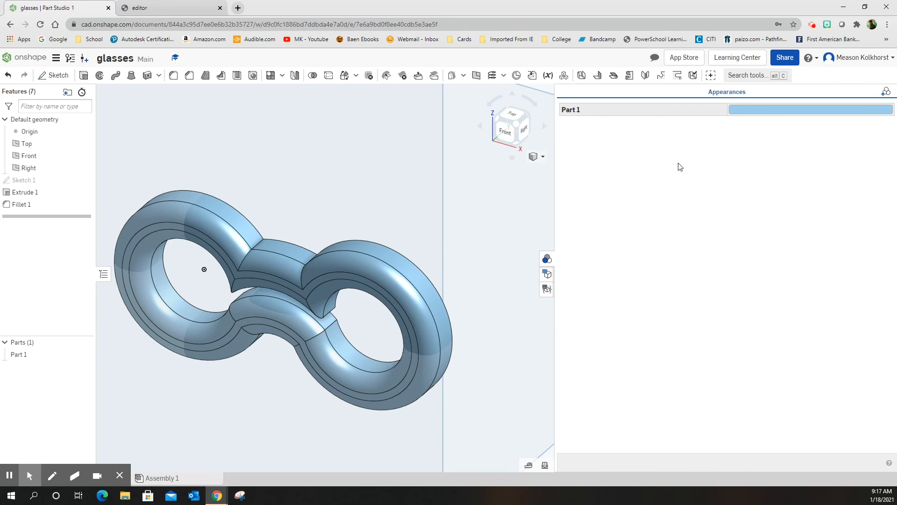
Give Part 1 a custom hot pink appearance with colour C8168E
click(775, 112)
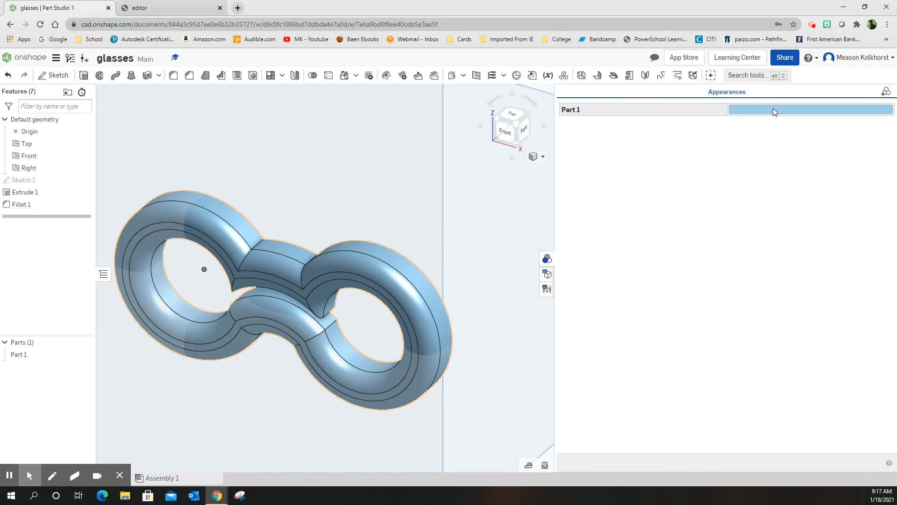
right_click(810, 109)
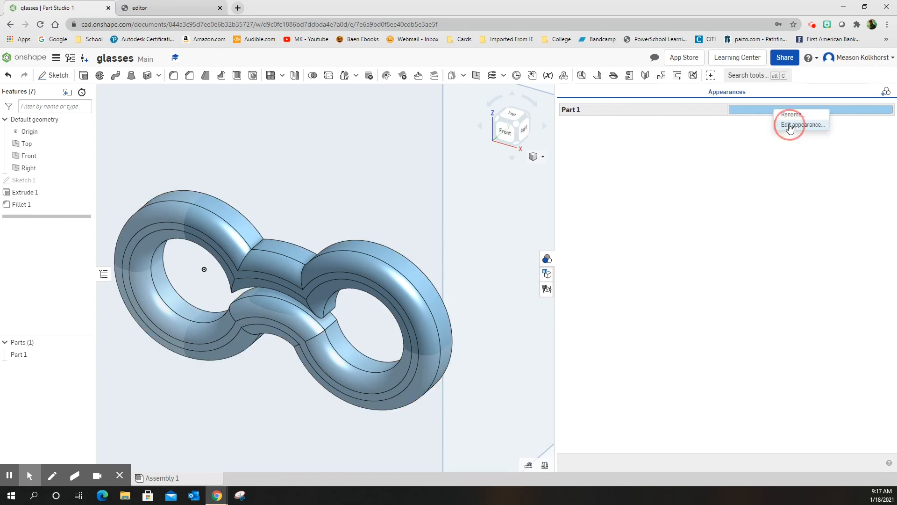
click(801, 124)
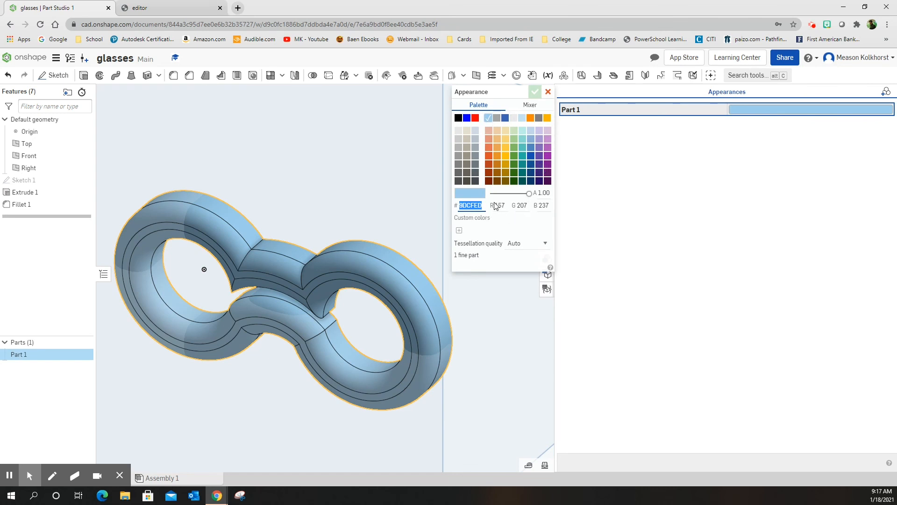
click(540, 167)
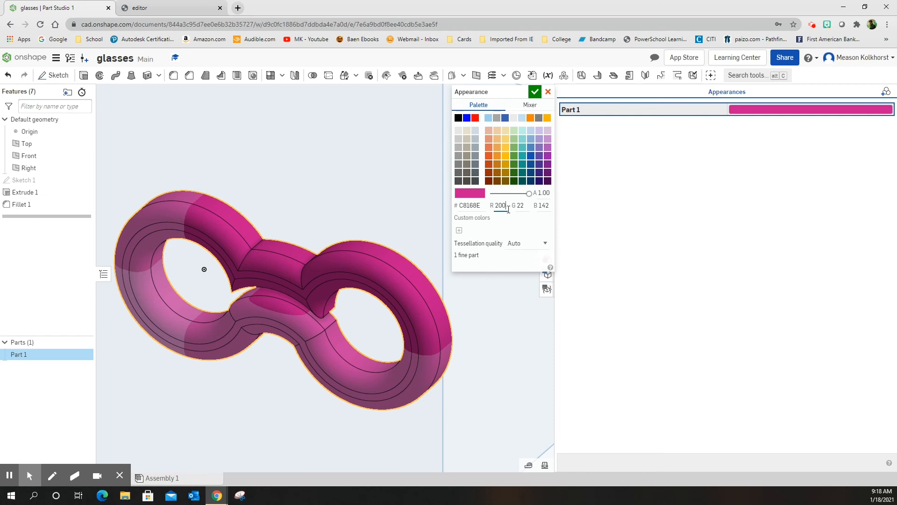
mouse_move(452, 235)
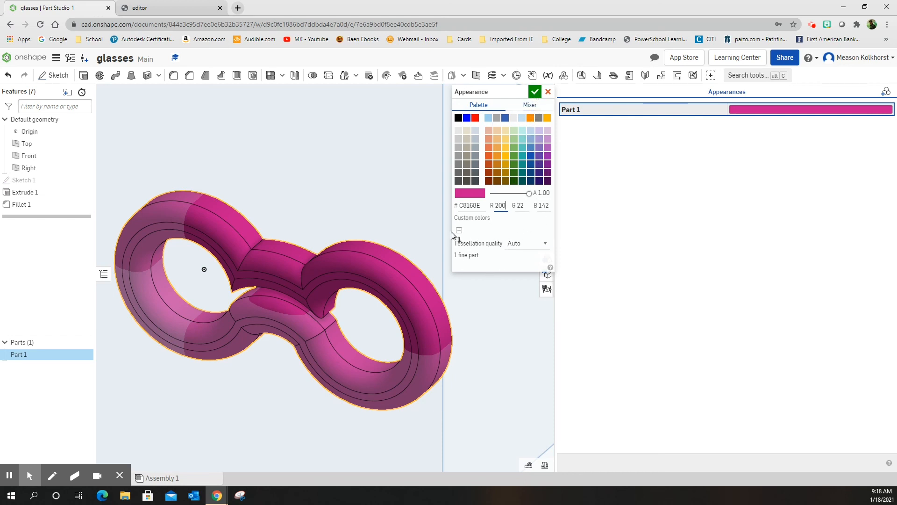
click(458, 230)
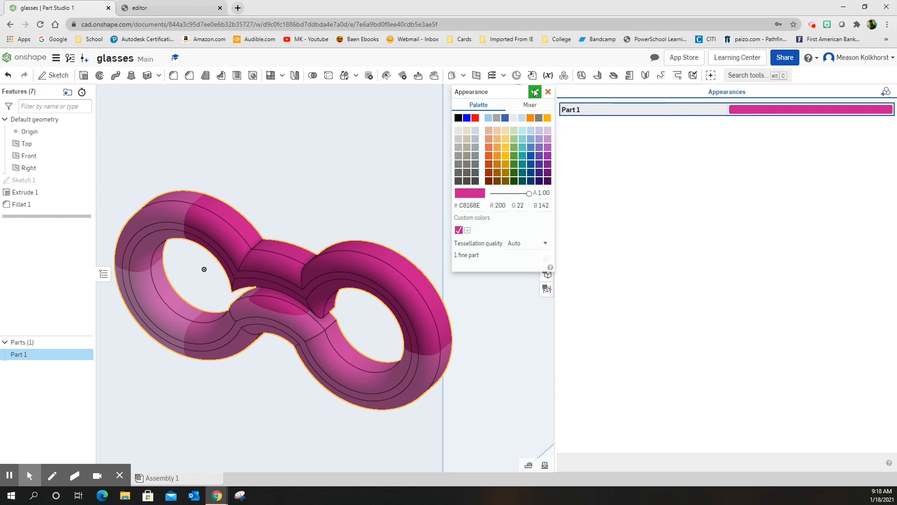
click(548, 91)
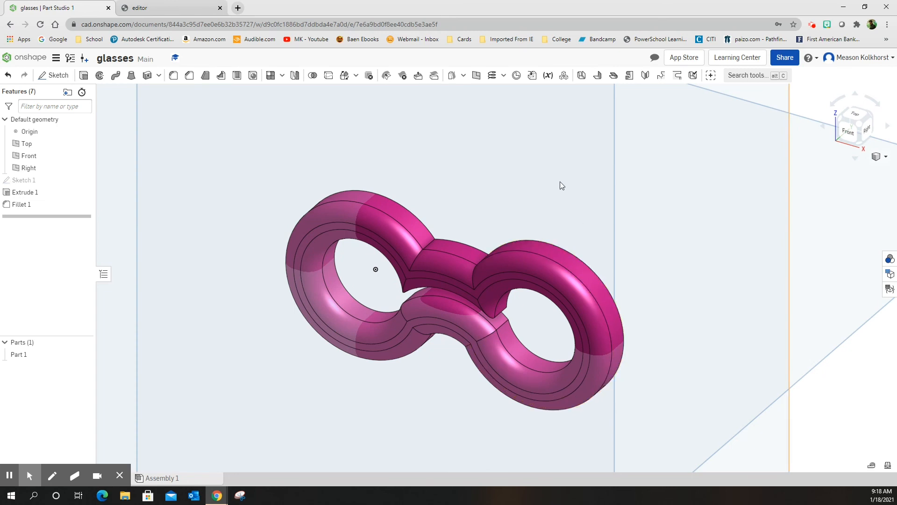
mouse_move(553, 186)
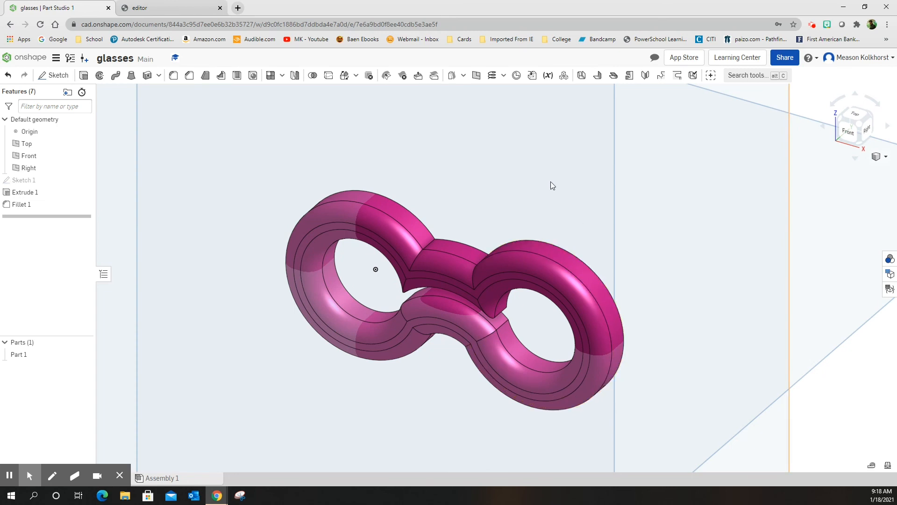